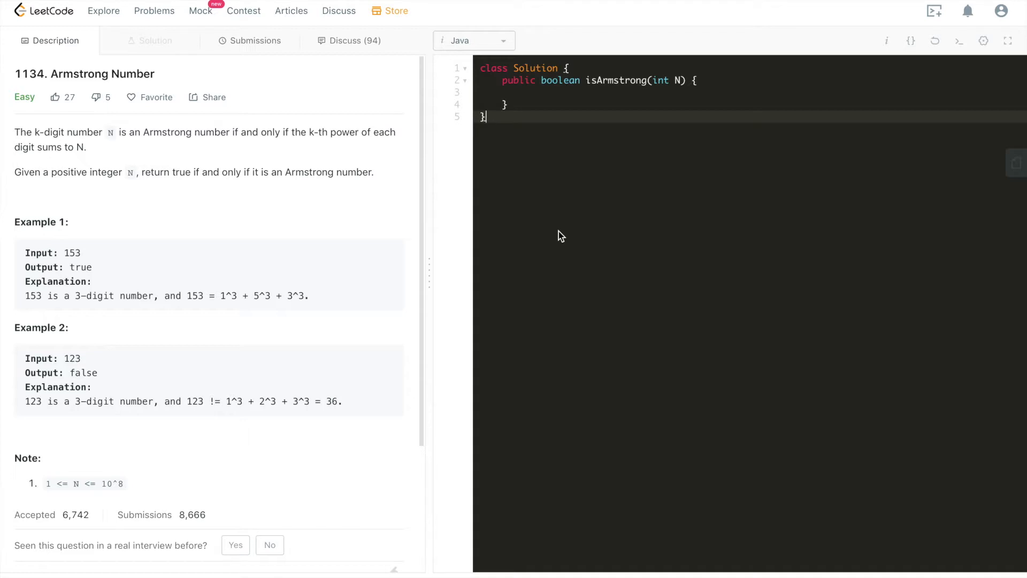
pyautogui.moveTo(33, 86)
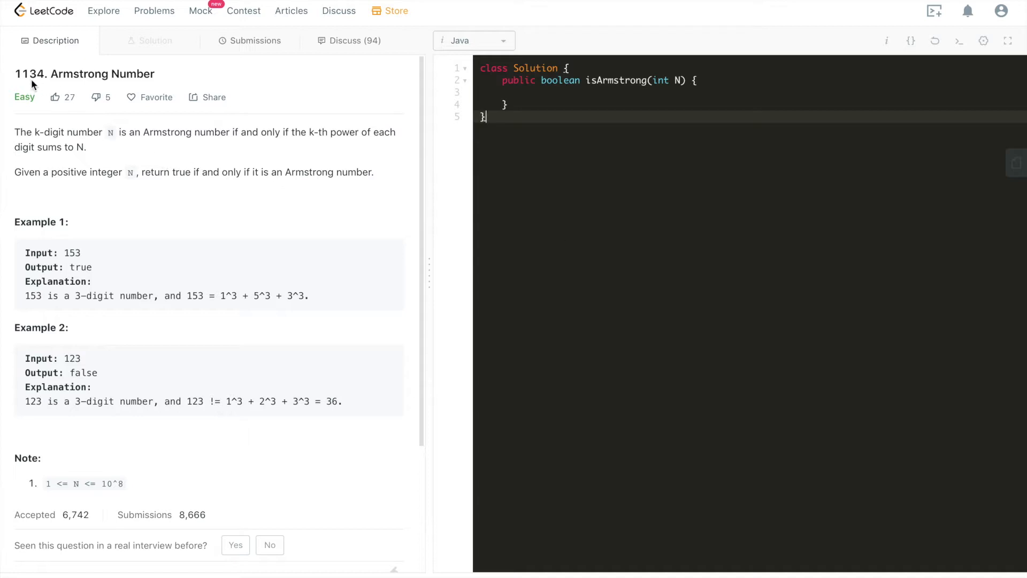
# Highlight key phrases of the Armstrong number definition while reading the problem
pyautogui.moveTo(13, 131); pyautogui.dragTo(49, 147)
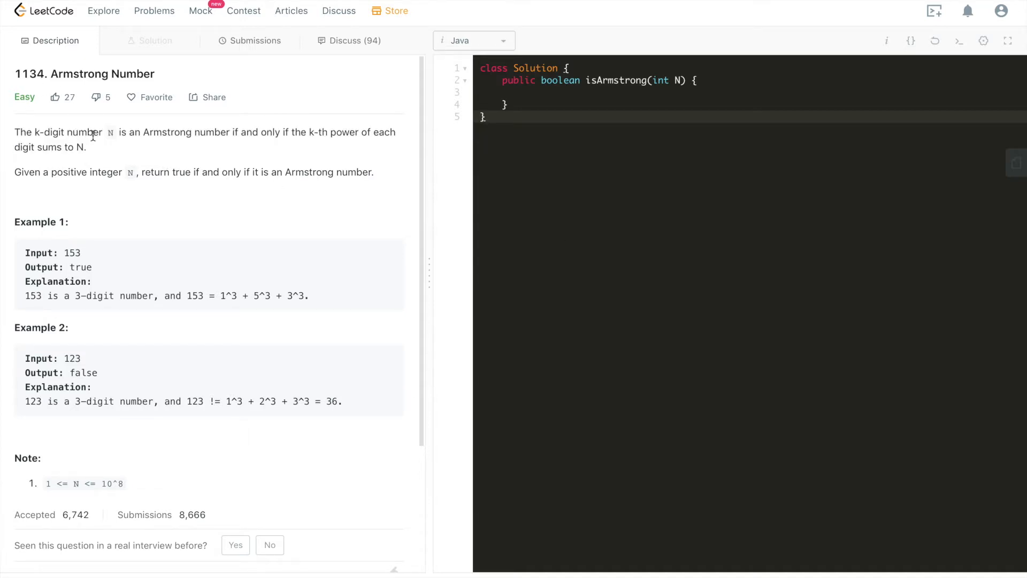
pyautogui.moveTo(144, 136)
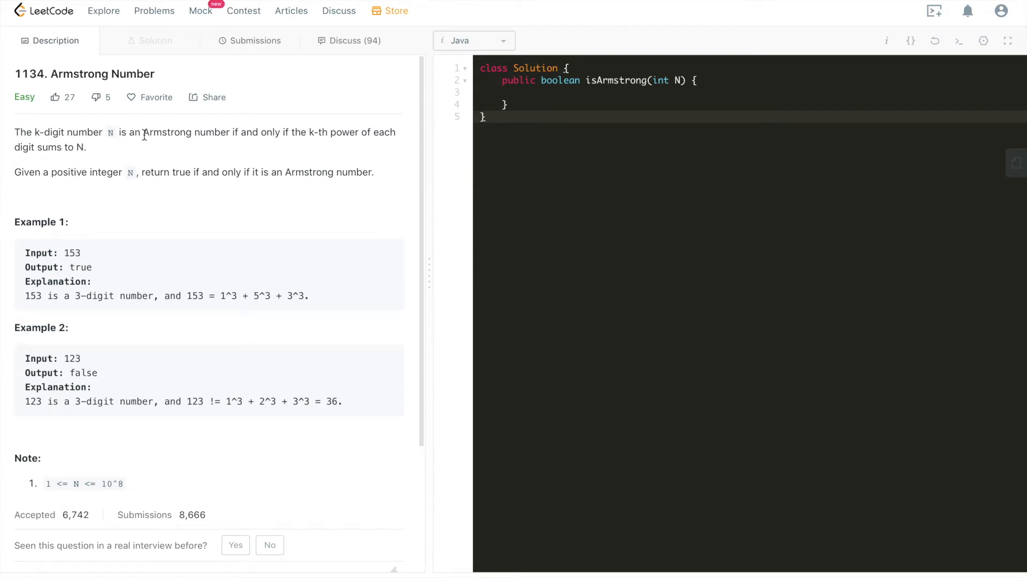
pyautogui.moveTo(291, 146)
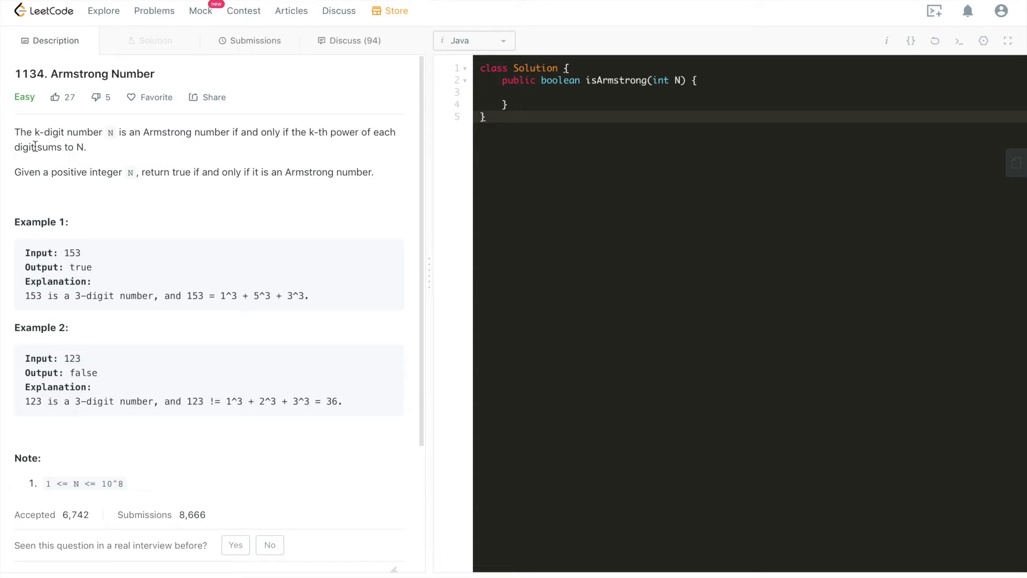
pyautogui.moveTo(25, 147); pyautogui.dragTo(67, 146)
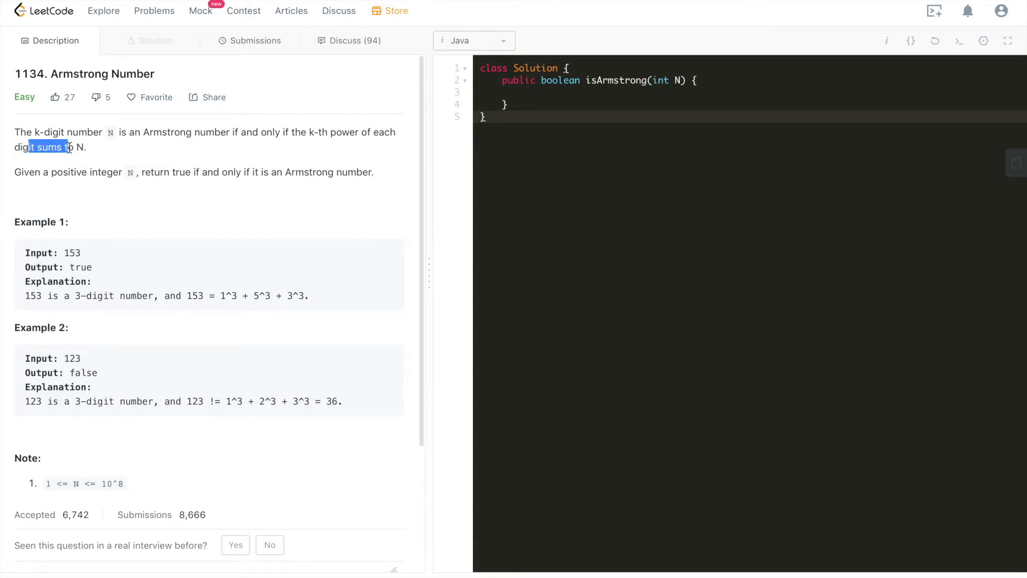
pyautogui.click(92, 177)
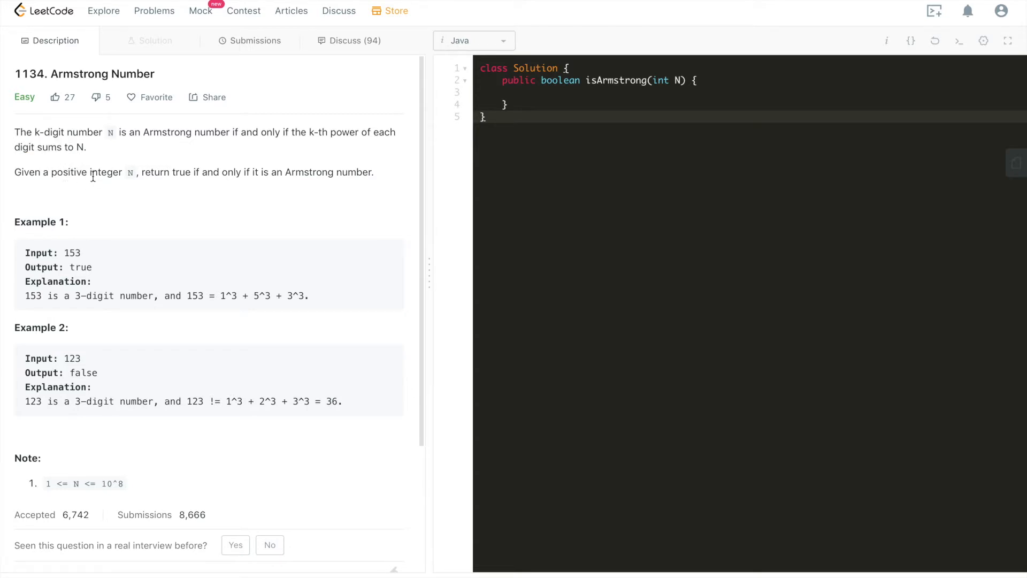
pyautogui.moveTo(175, 171)
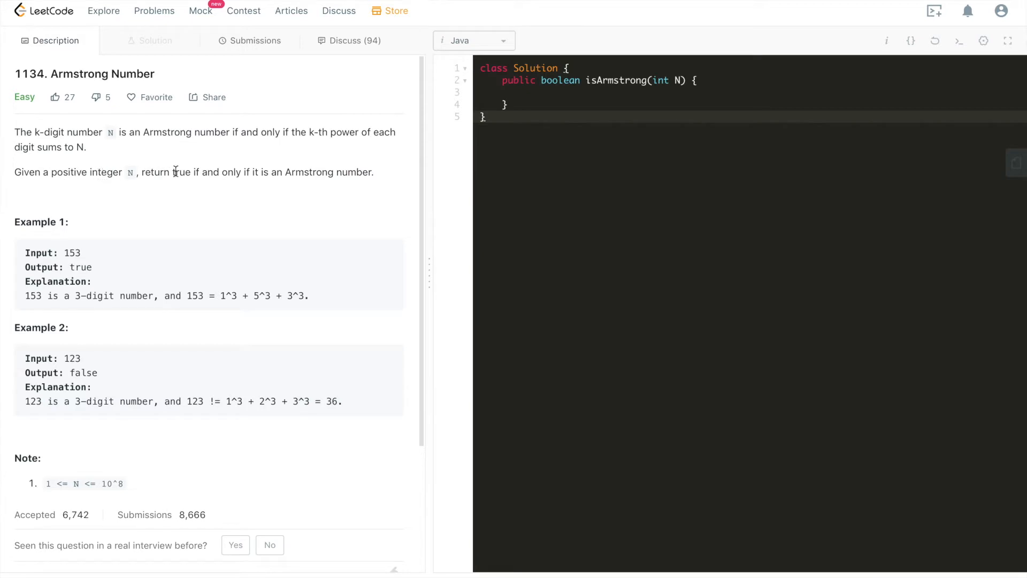
pyautogui.moveTo(226, 179)
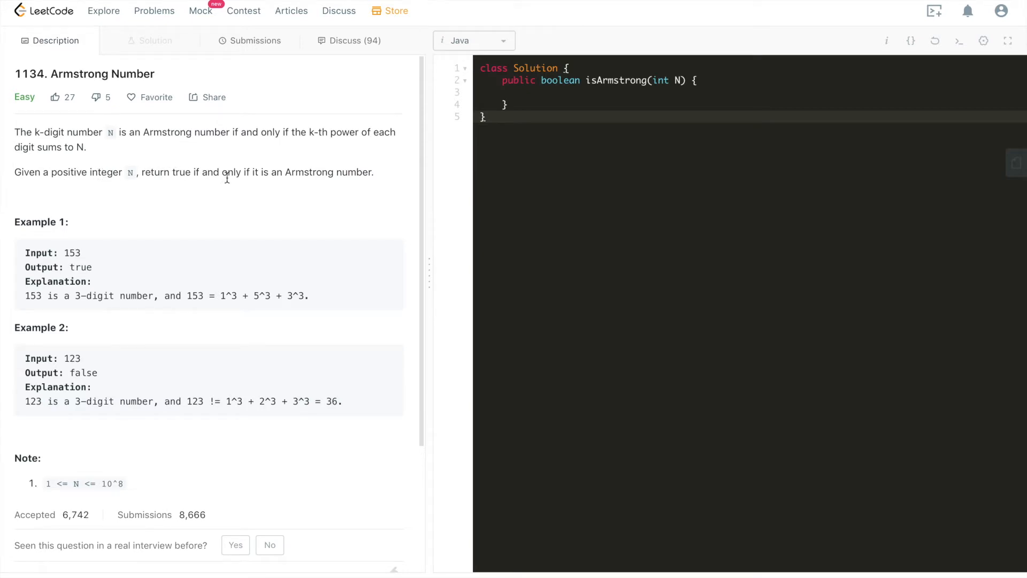
pyautogui.moveTo(258, 173)
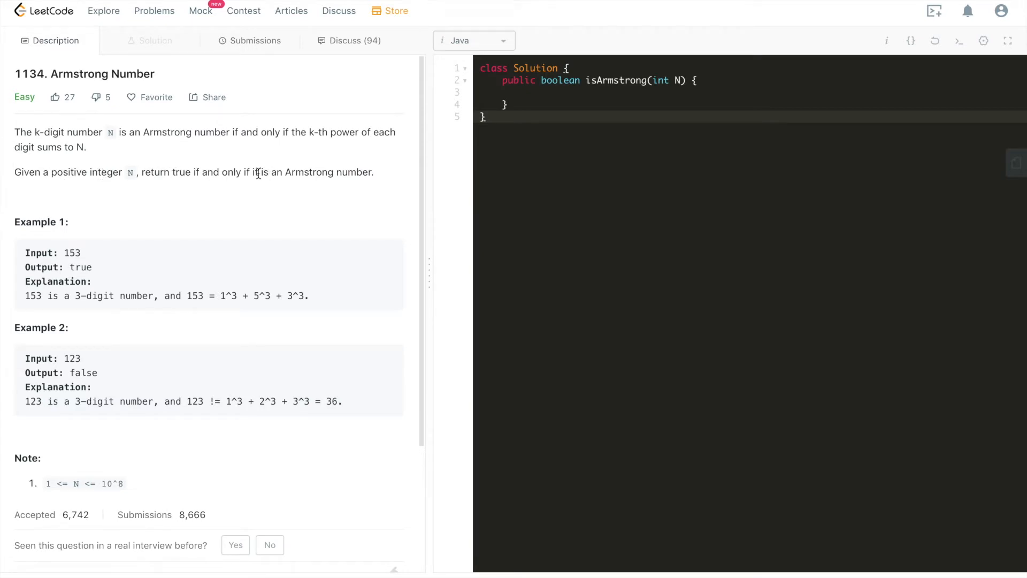
pyautogui.moveTo(259, 171); pyautogui.dragTo(357, 171)
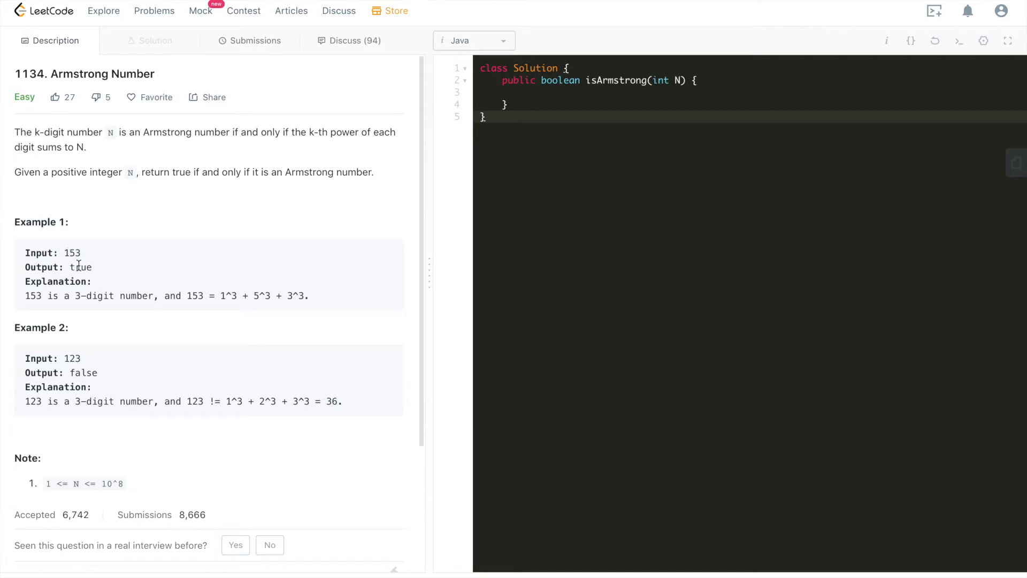
pyautogui.moveTo(51, 172); pyautogui.dragTo(269, 171)
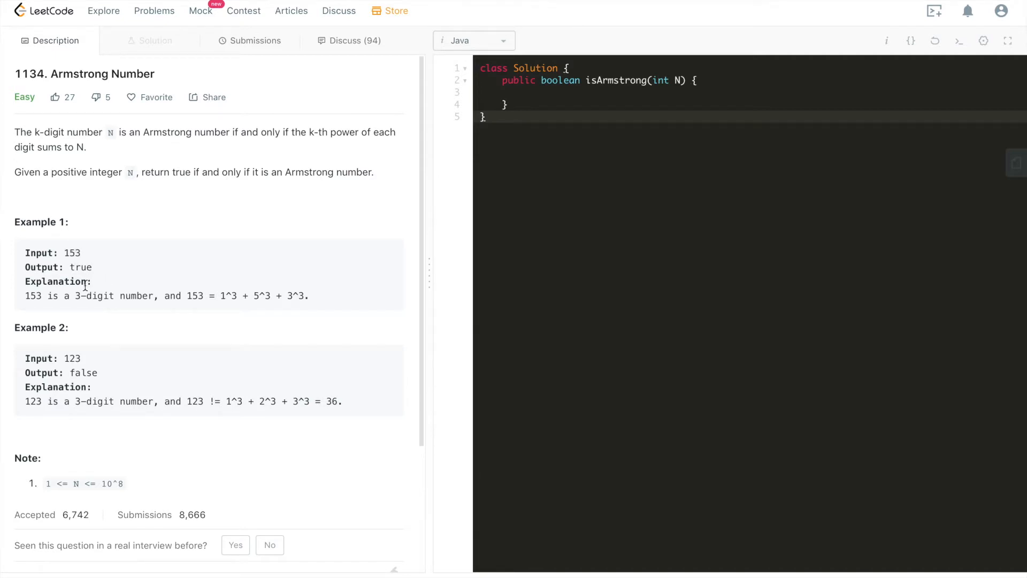
pyautogui.moveTo(188, 296)
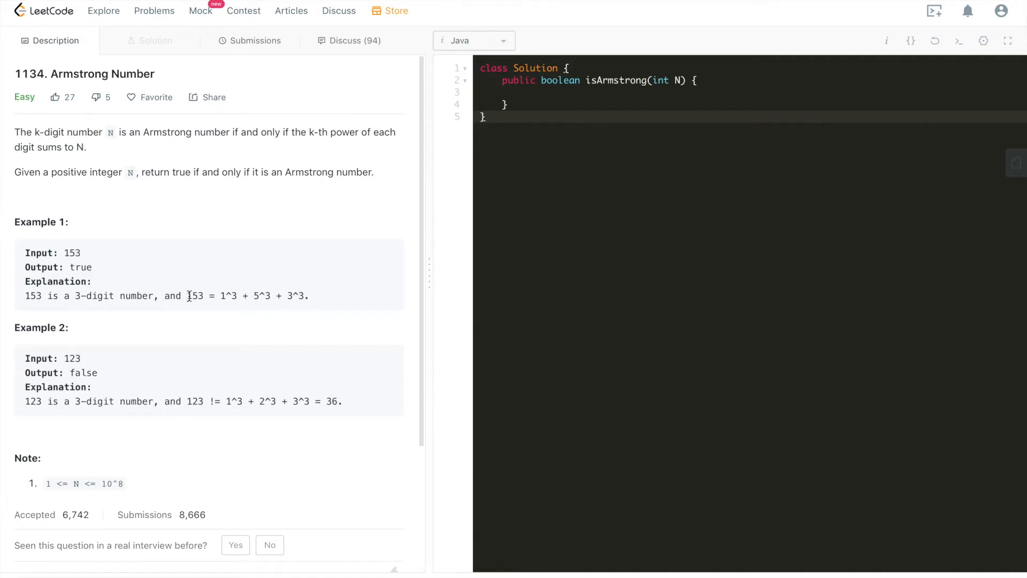
pyautogui.moveTo(201, 306)
pyautogui.write('1')
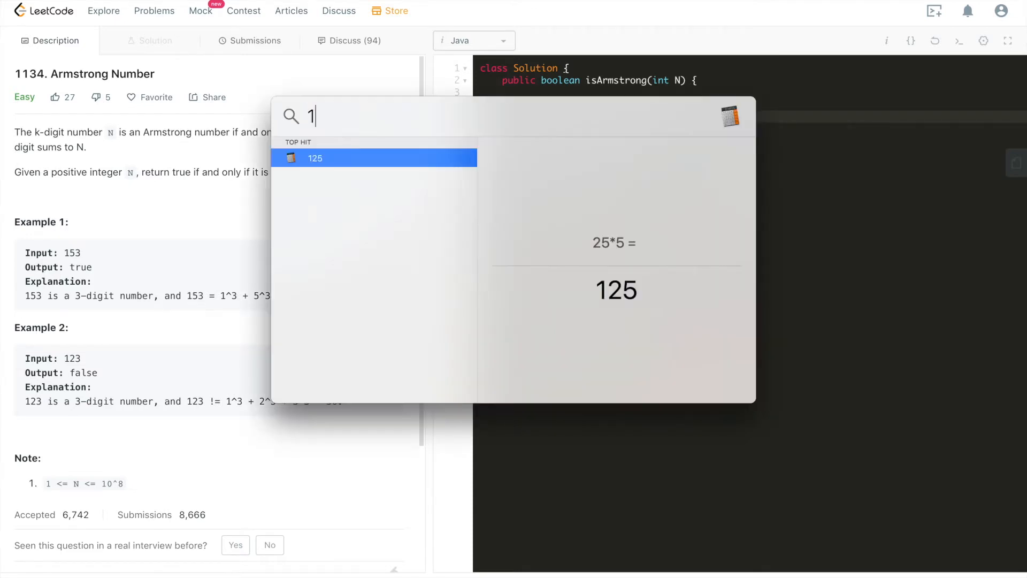
# Work through Example 1, checking that 153 equals 1 + 125 + 27 from its cubed digits
pyautogui.write('*1*1')
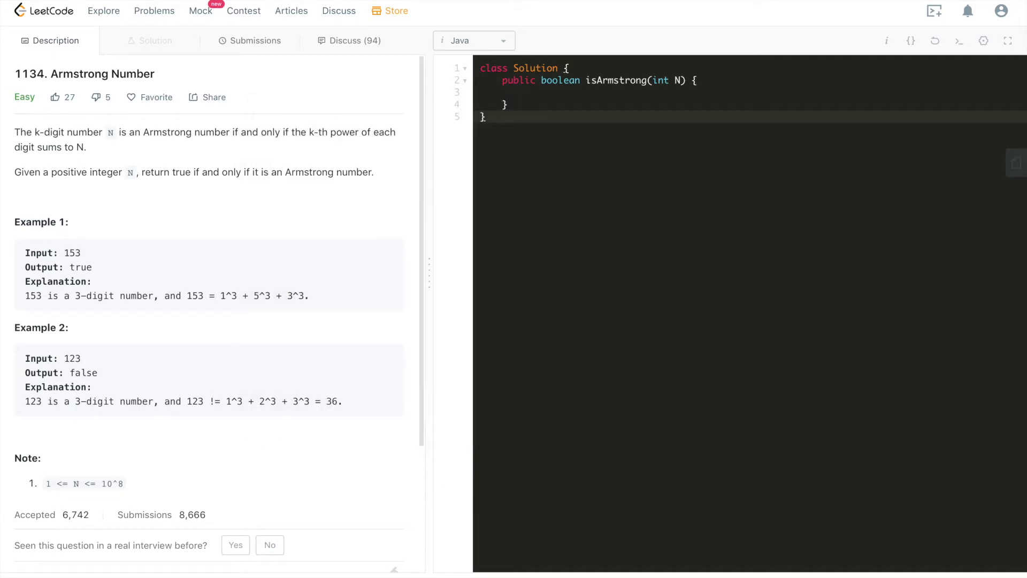
pyautogui.doubleClick(259, 295)
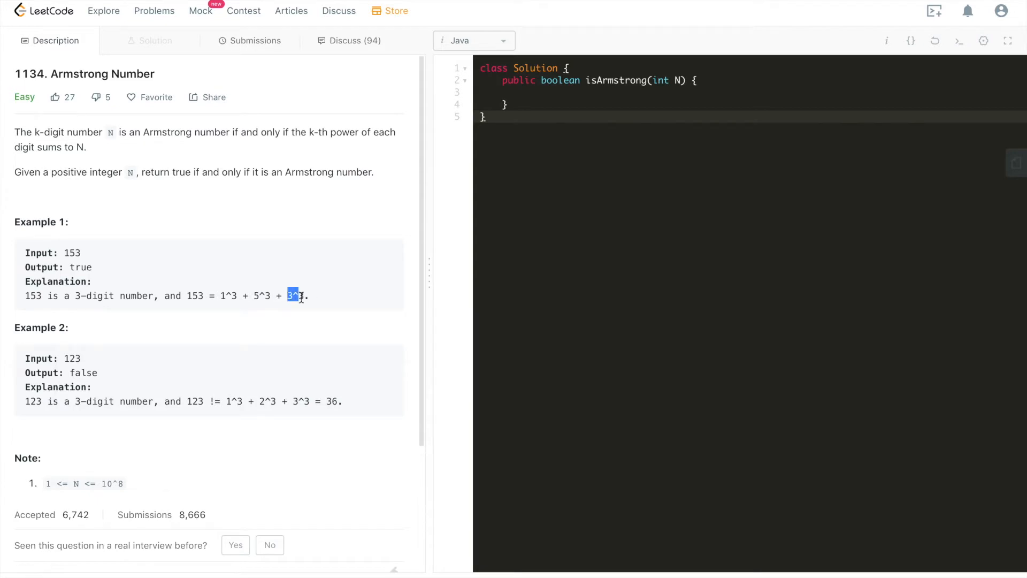
pyautogui.moveTo(313, 301)
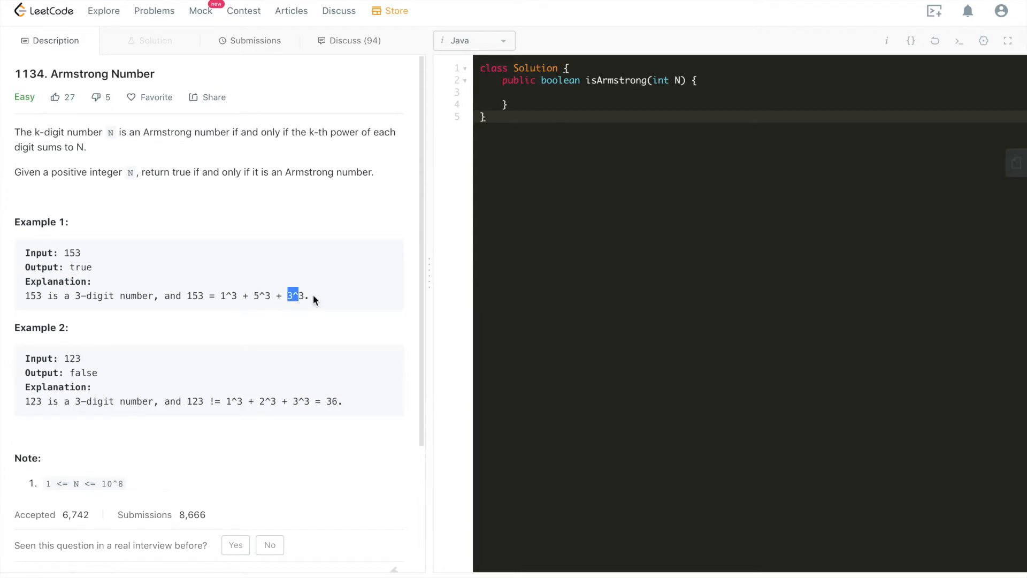
pyautogui.write('1')
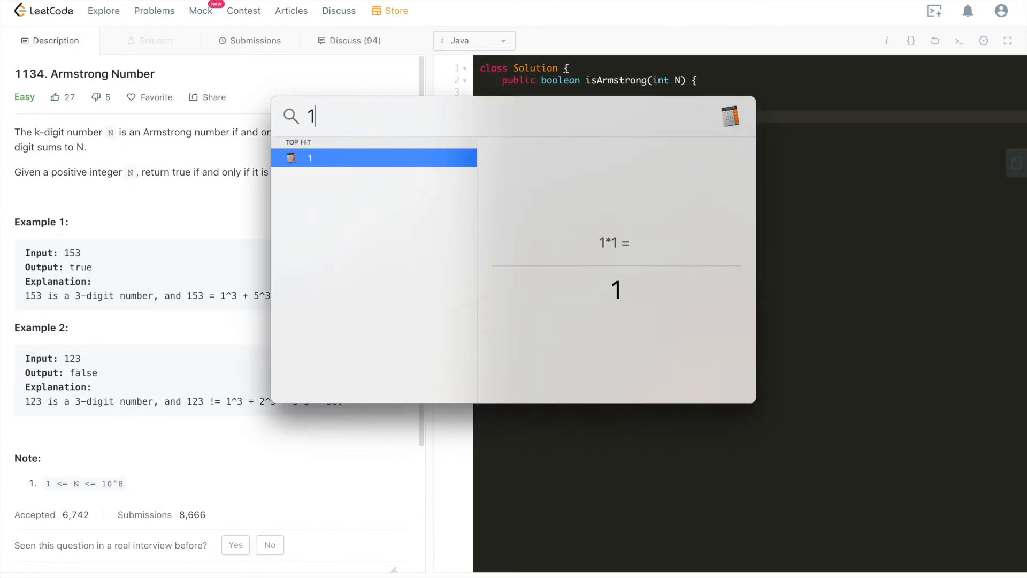
pyautogui.write('+125')
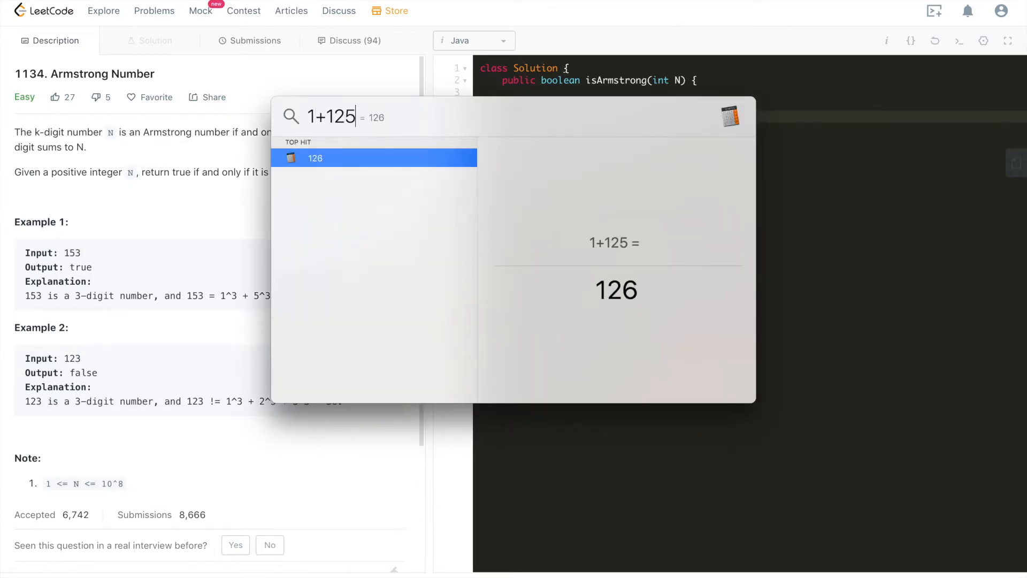
pyautogui.write('+27')
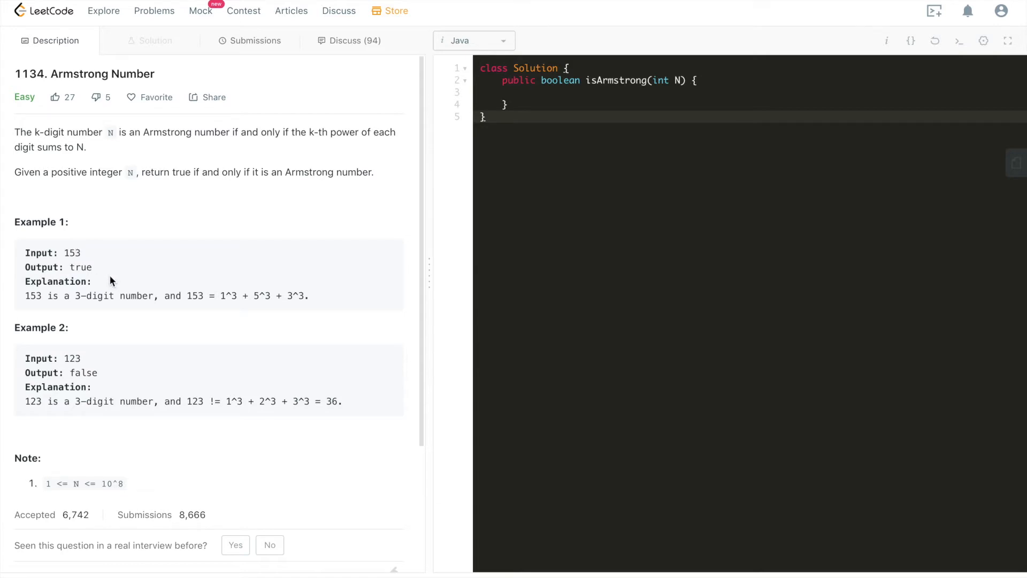
pyautogui.moveTo(82, 358)
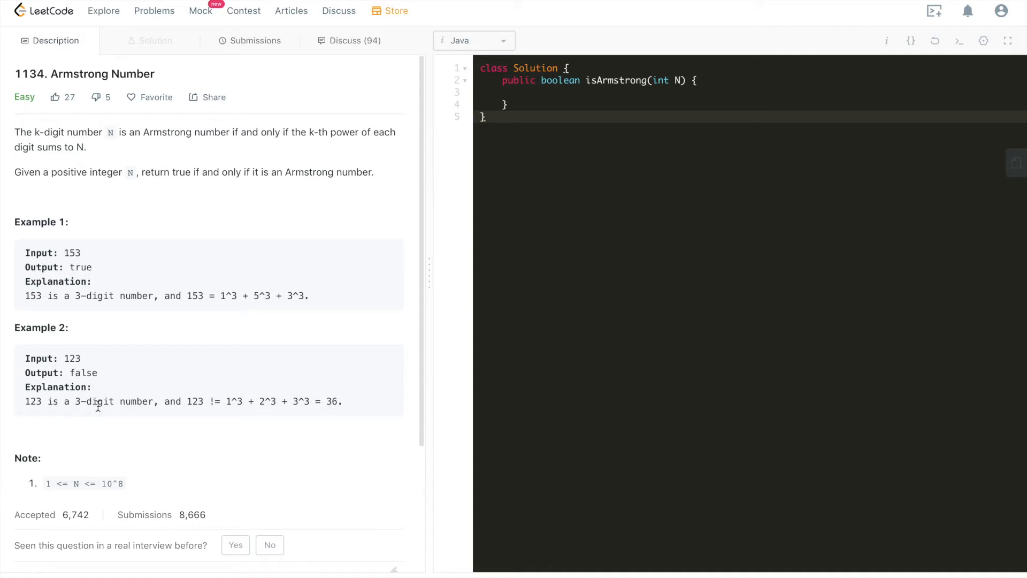
pyautogui.moveTo(101, 407)
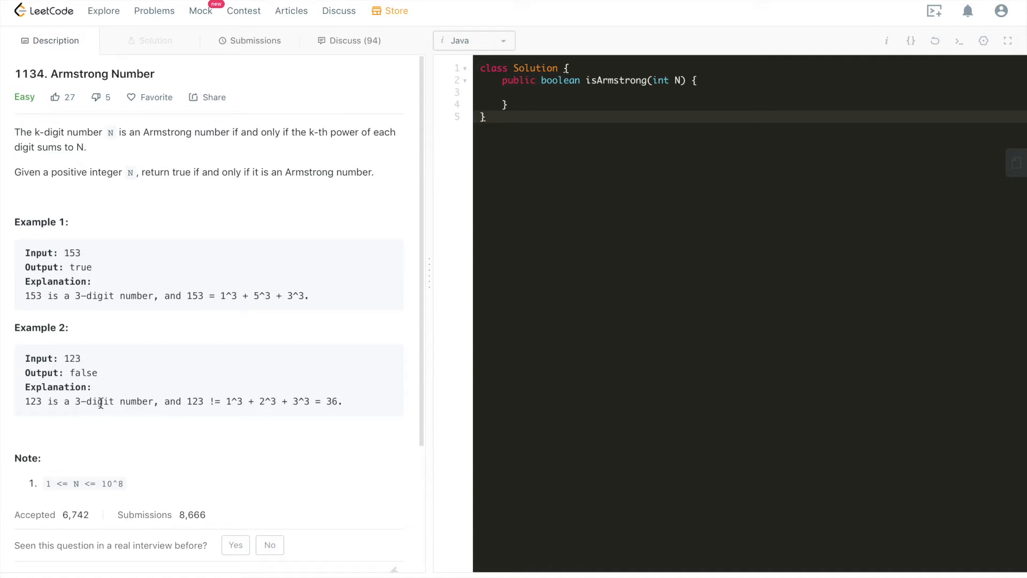
pyautogui.moveTo(233, 405)
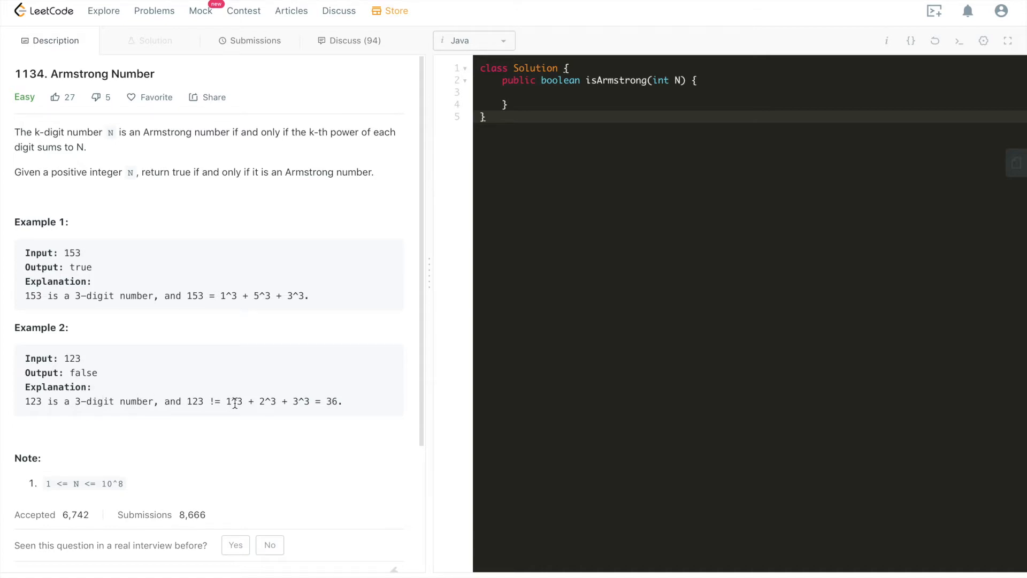
pyautogui.moveTo(269, 401)
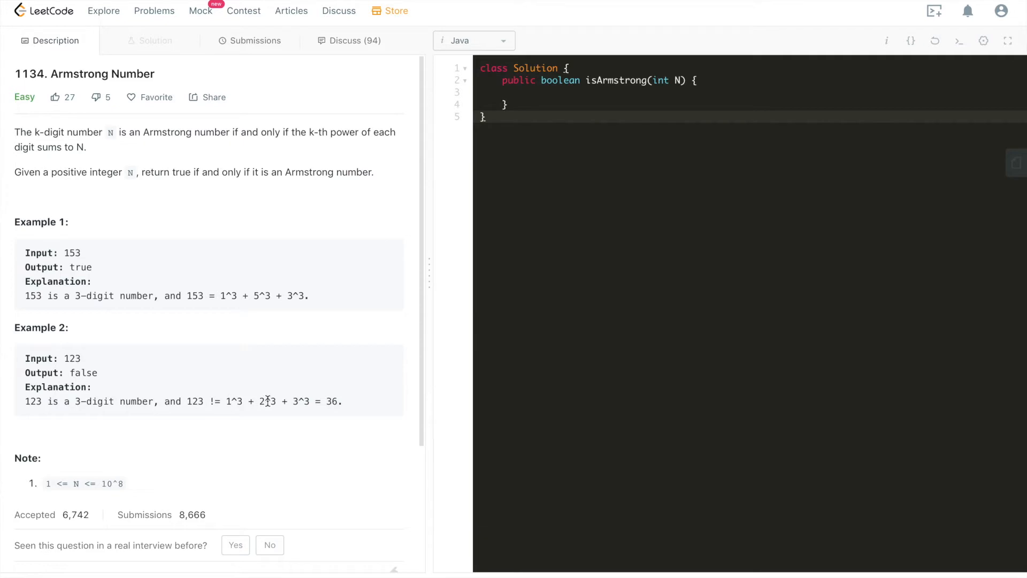
pyautogui.moveTo(298, 404)
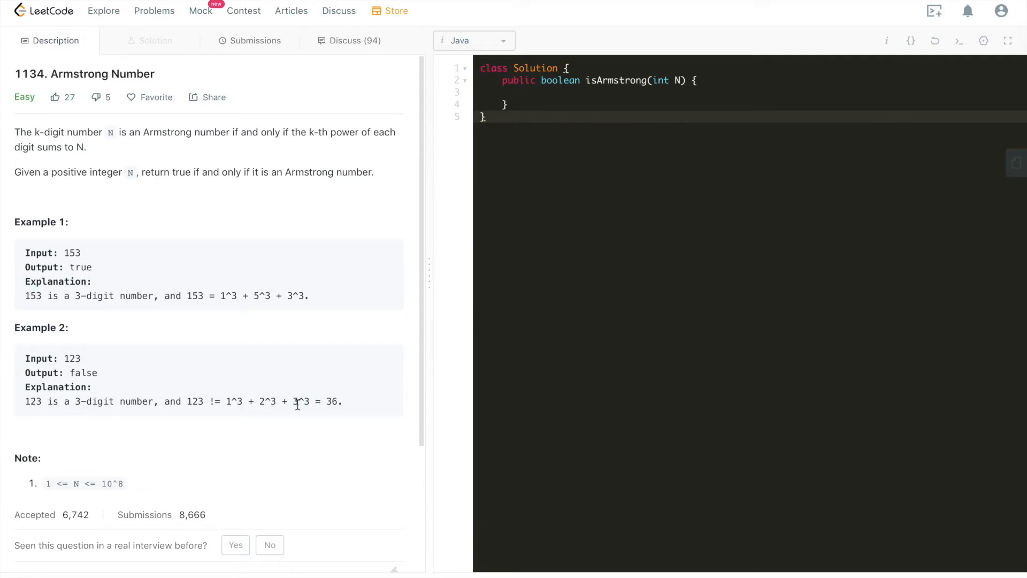
pyautogui.moveTo(333, 407)
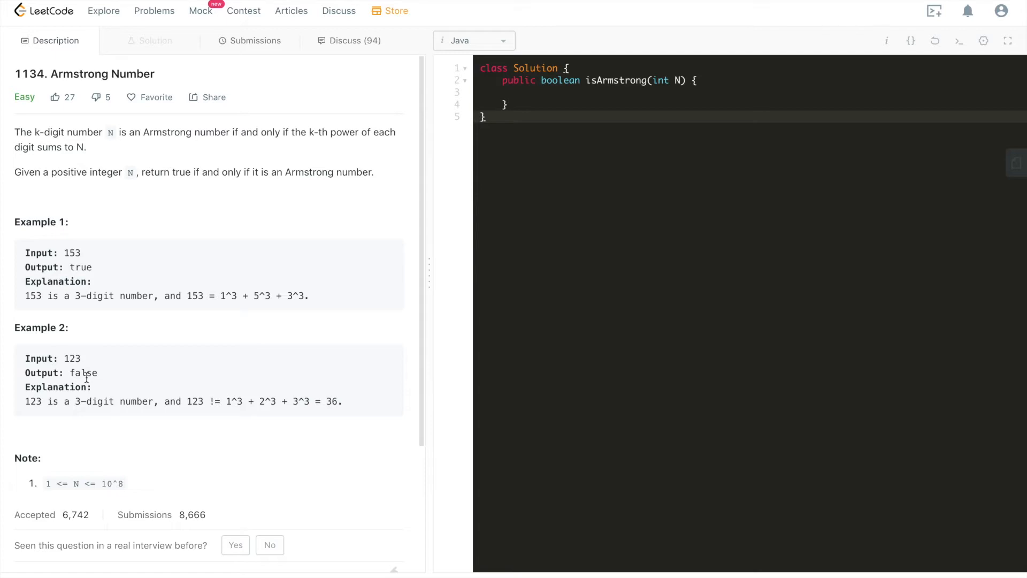
pyautogui.moveTo(193, 334)
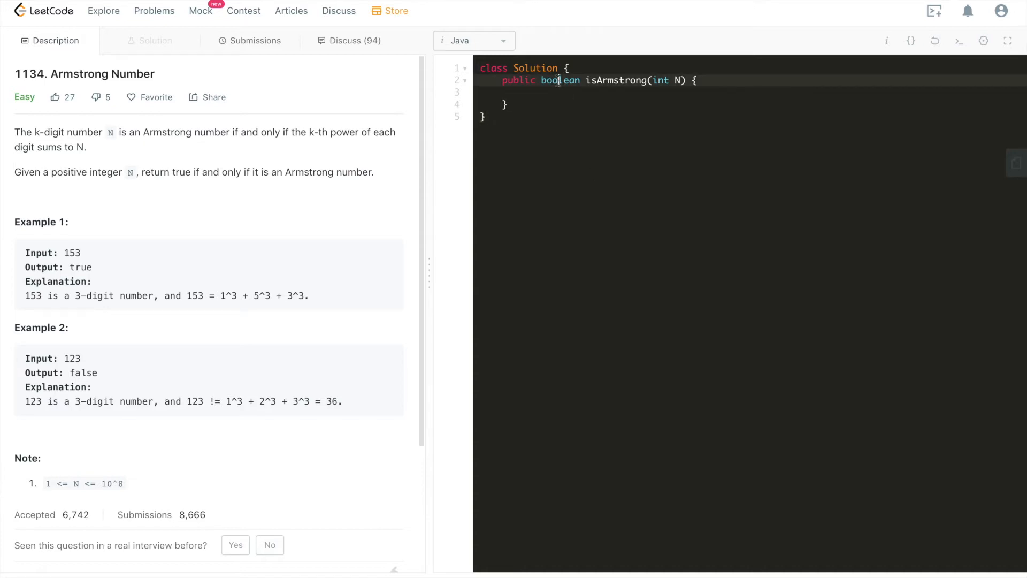
# Declare int copyN = N; as the first line of the isArmstrong body
pyautogui.click(524, 92)
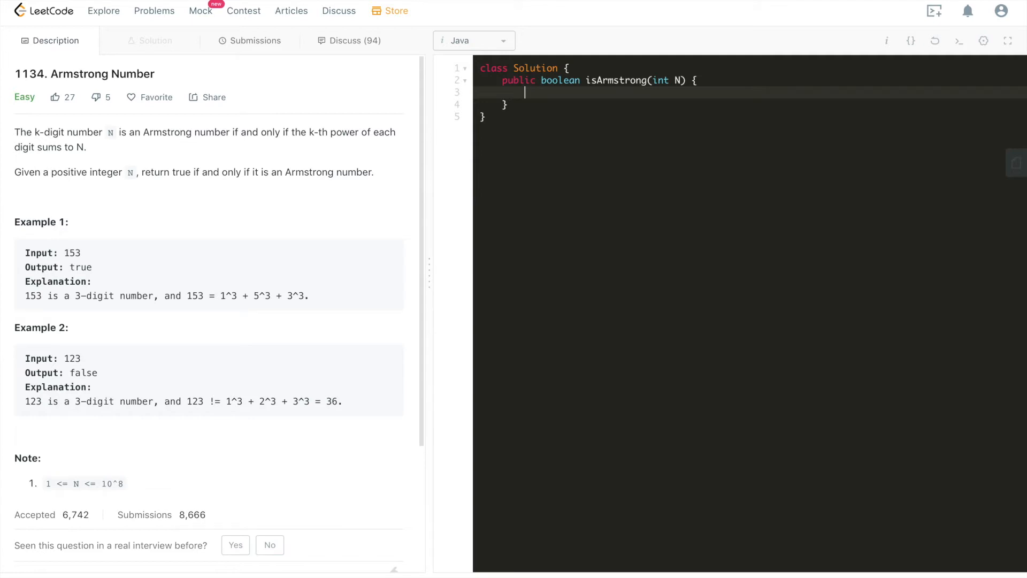
pyautogui.write('int')
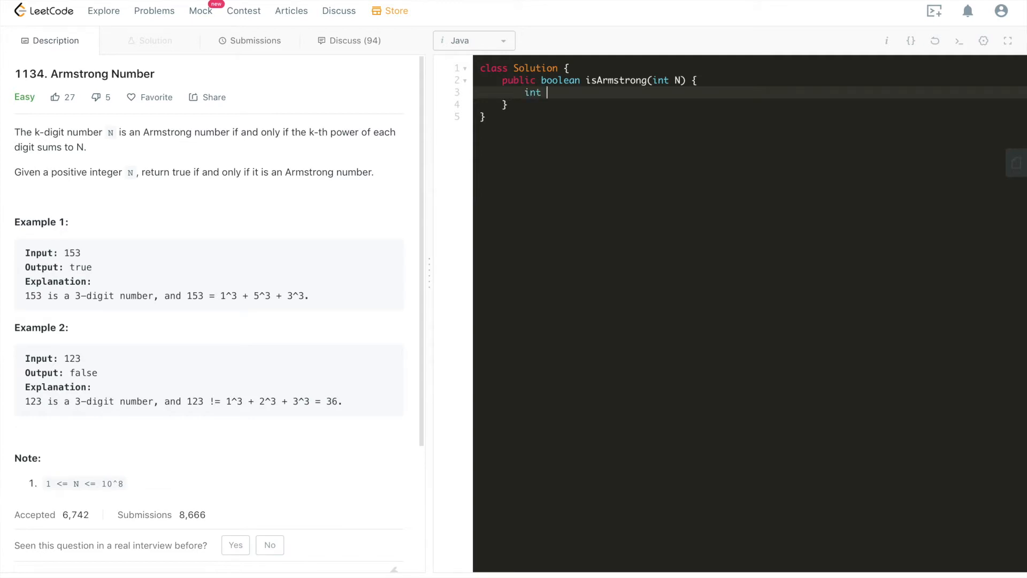
pyautogui.write('copyN =')
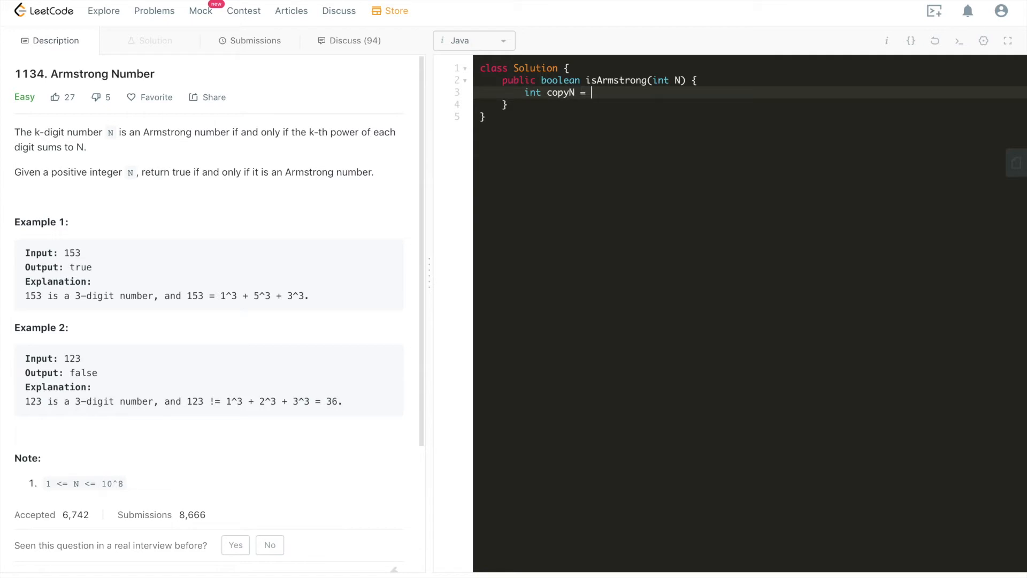
pyautogui.write('N;')
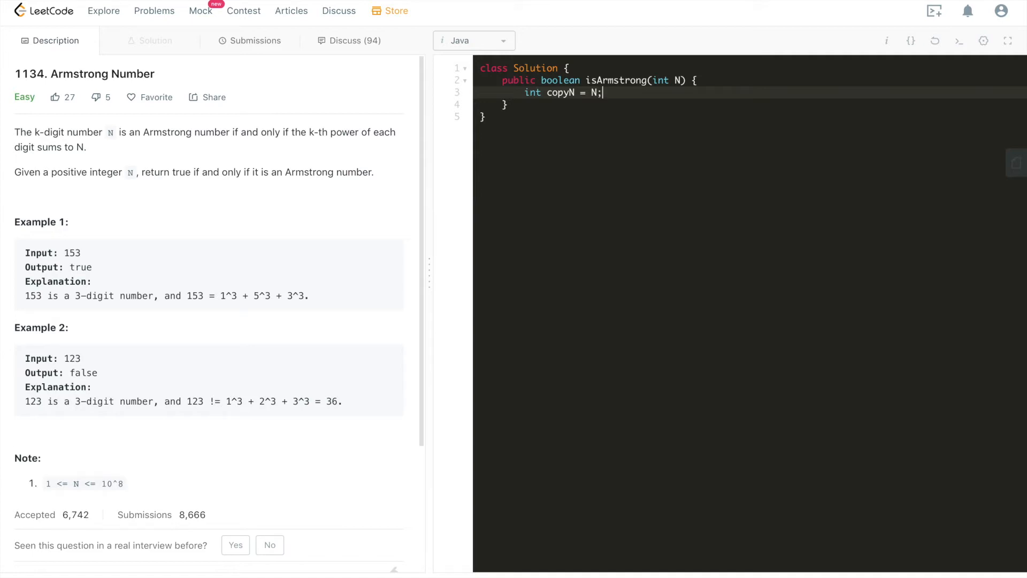
pyautogui.press('Enter')
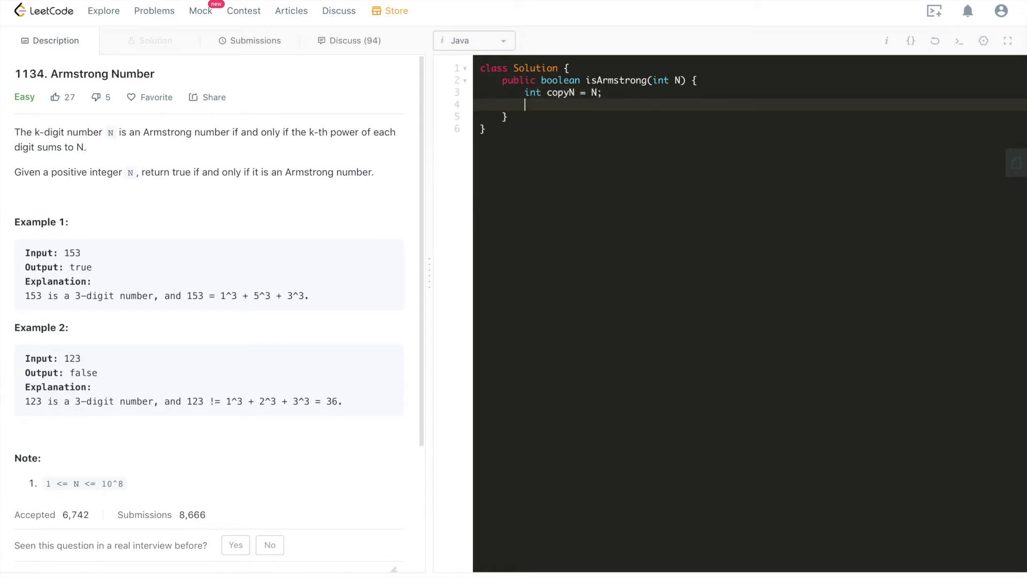
# Add int numOfDigits = 0 and a while (copyN > 0) loop incrementing numOfDigits and dividing copyN by 10
pyautogui.write('h')
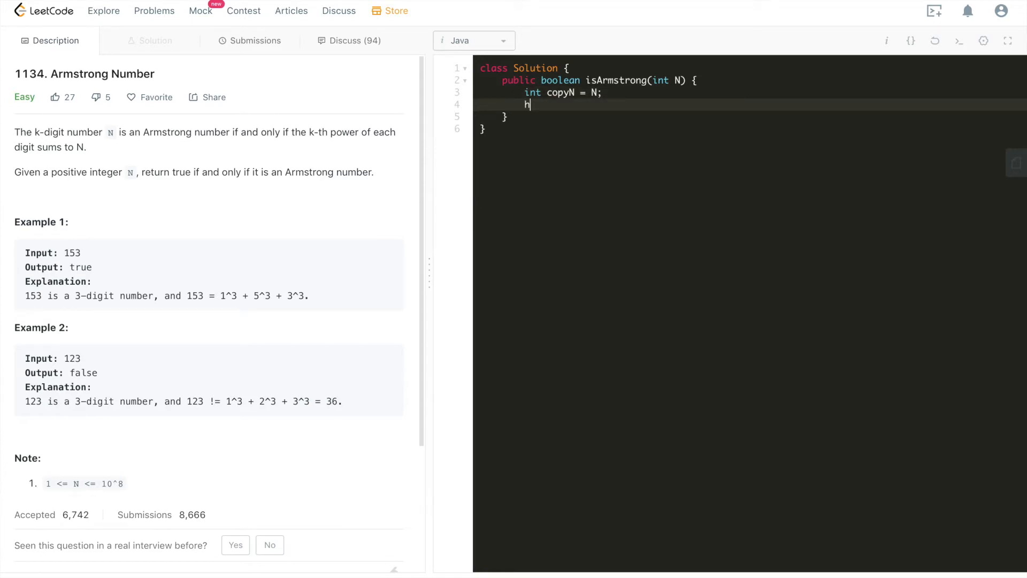
pyautogui.write('while (')
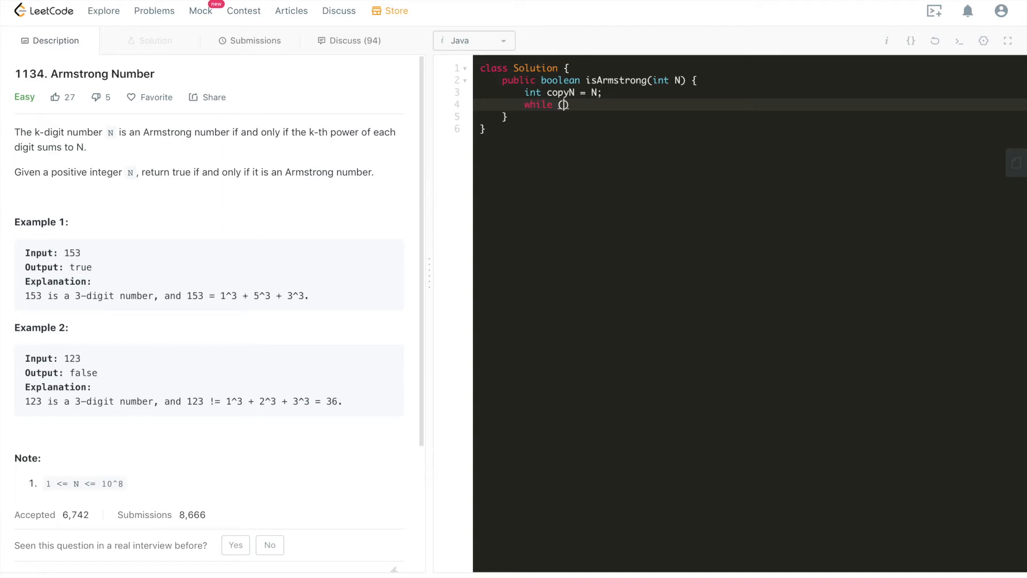
pyautogui.write('copyN > 0')
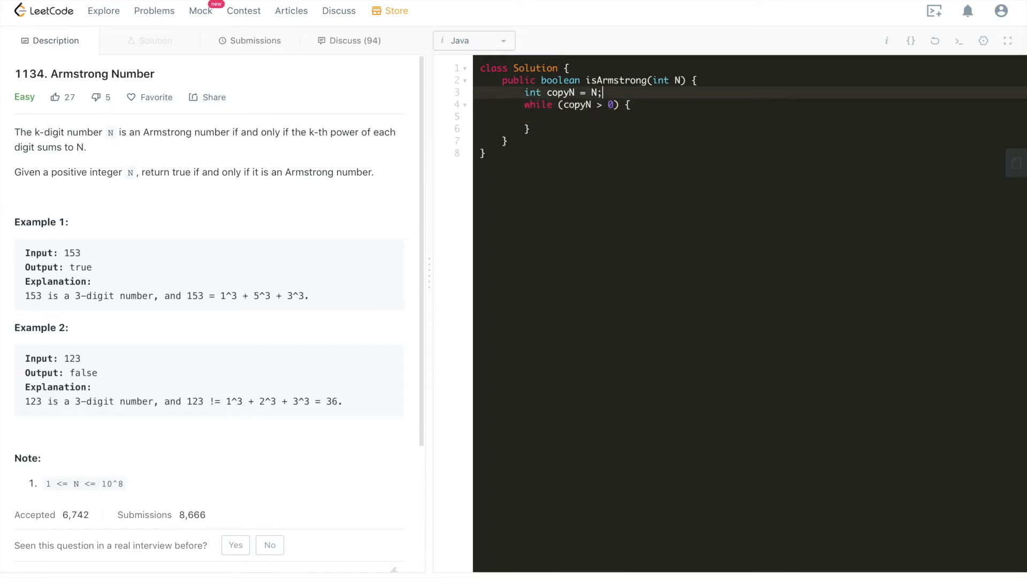
pyautogui.write('int numO')
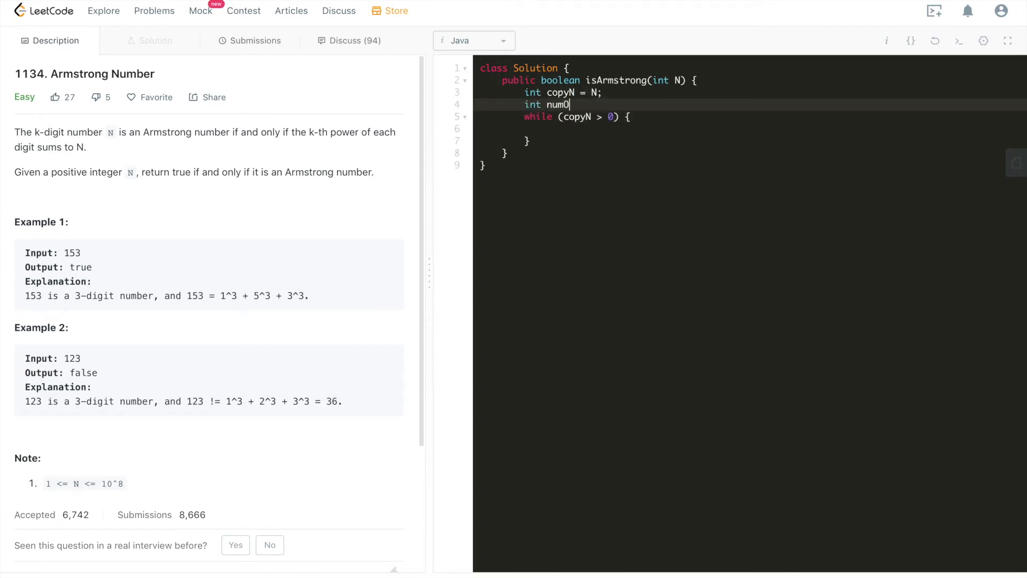
pyautogui.write('fDidigt')
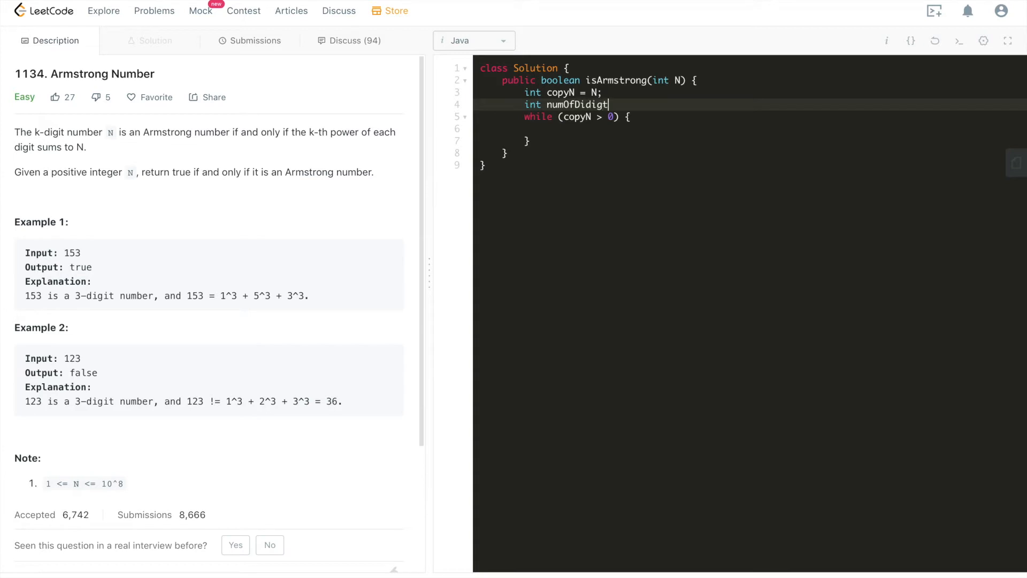
pyautogui.press('Backspace')
pyautogui.write('gits = 0;')
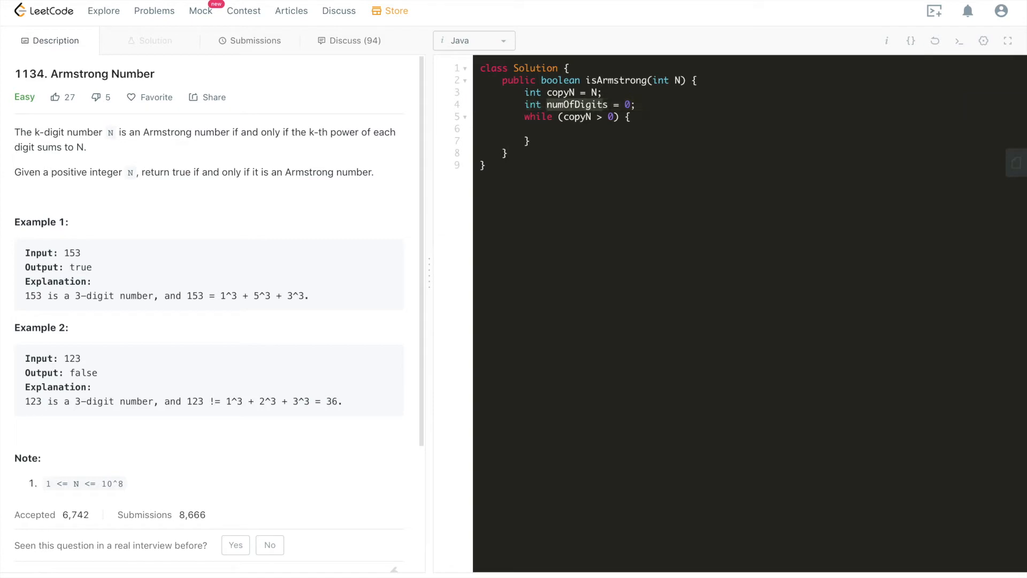
pyautogui.click(611, 105)
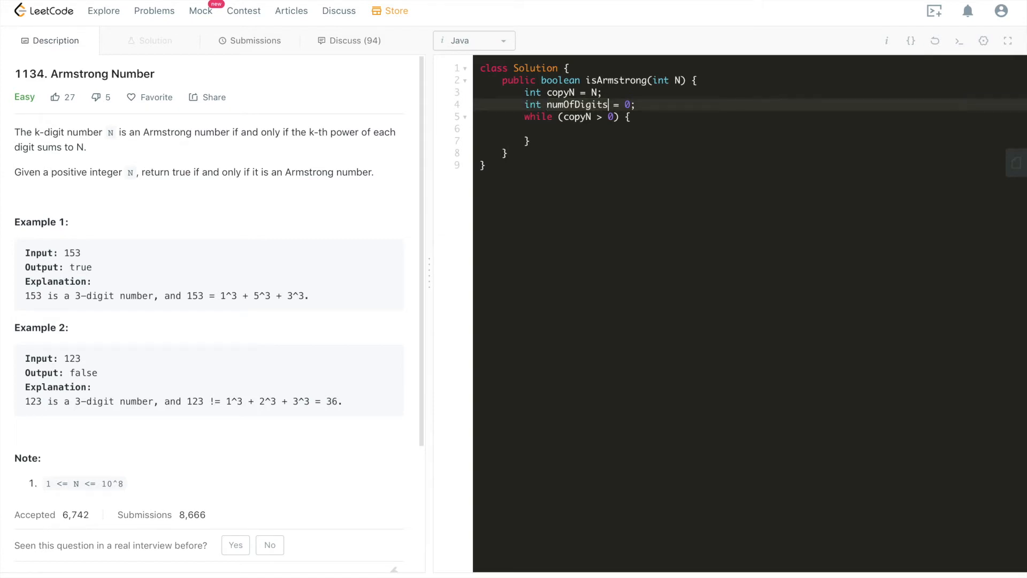
pyautogui.write('numOfDigits++;')
pyautogui.write('copyN')
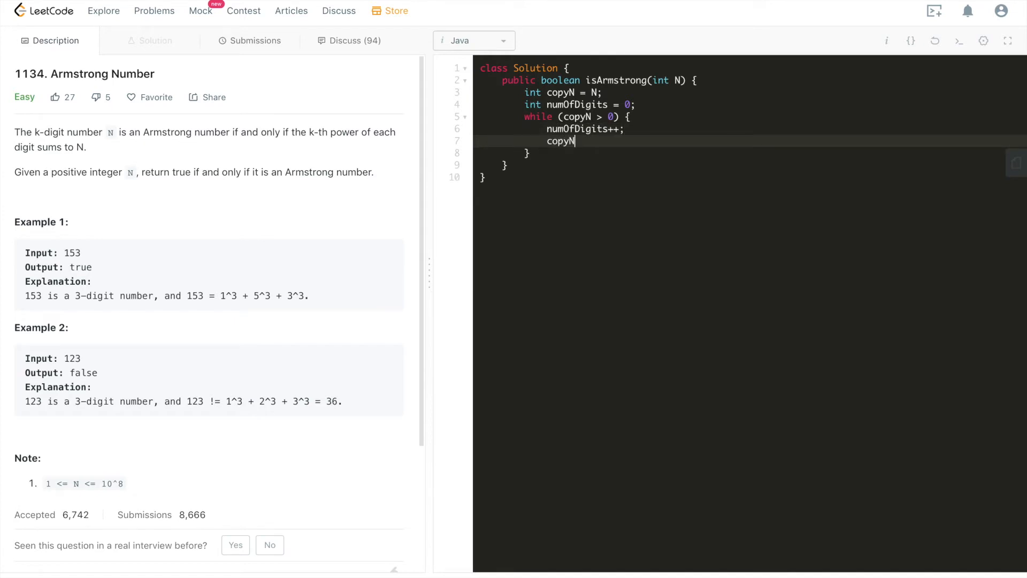
pyautogui.write('/= 10;')
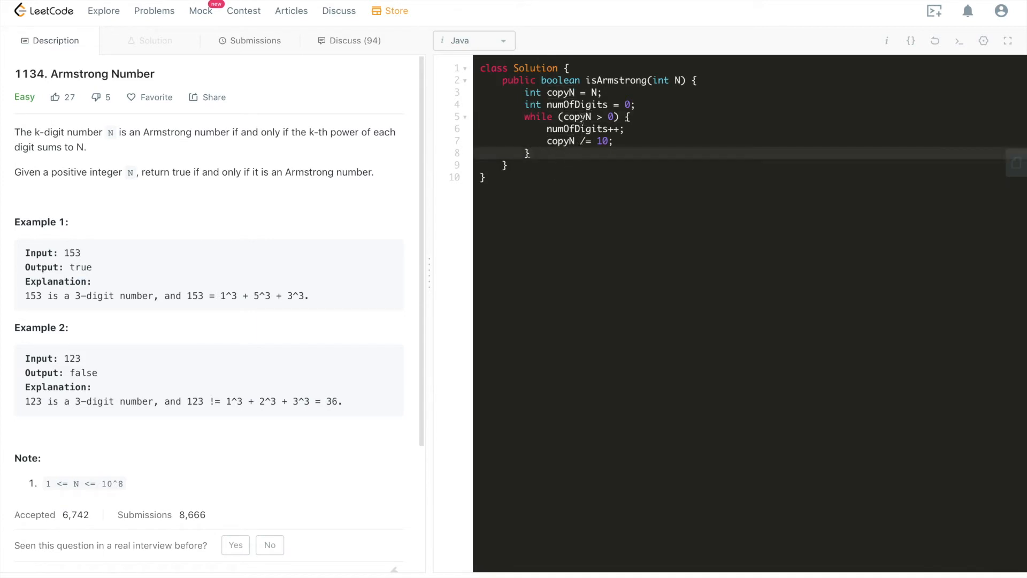
pyautogui.click(587, 117)
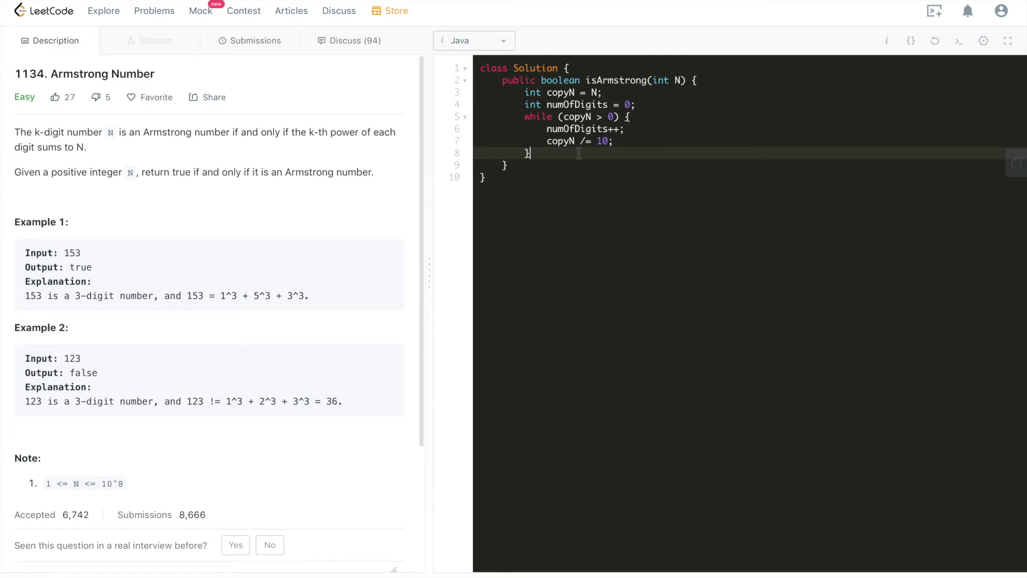
# Declare int sum = 0; and reset copyN back to N after the counting loop
pyautogui.write('int su')
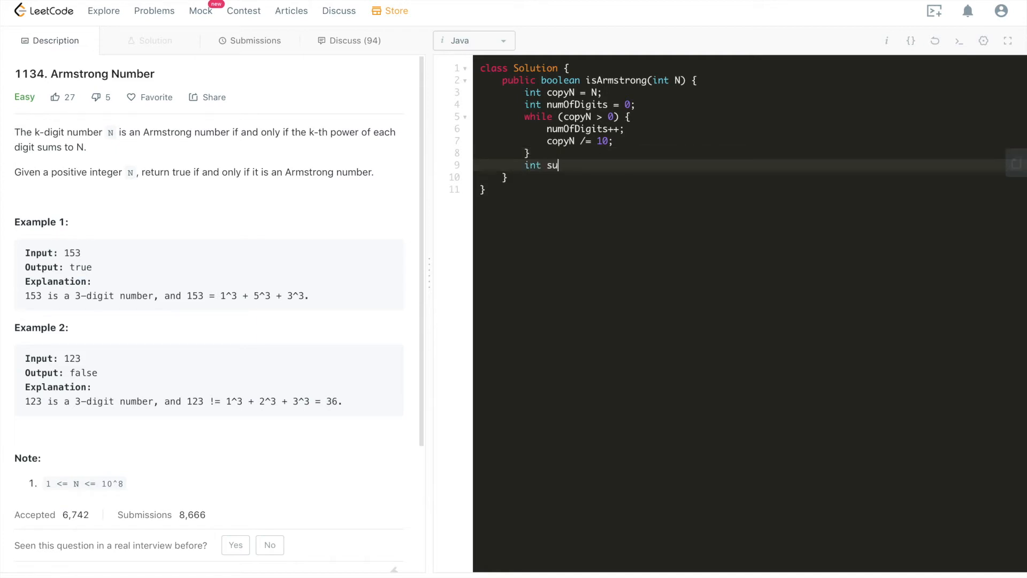
pyautogui.write('m =')
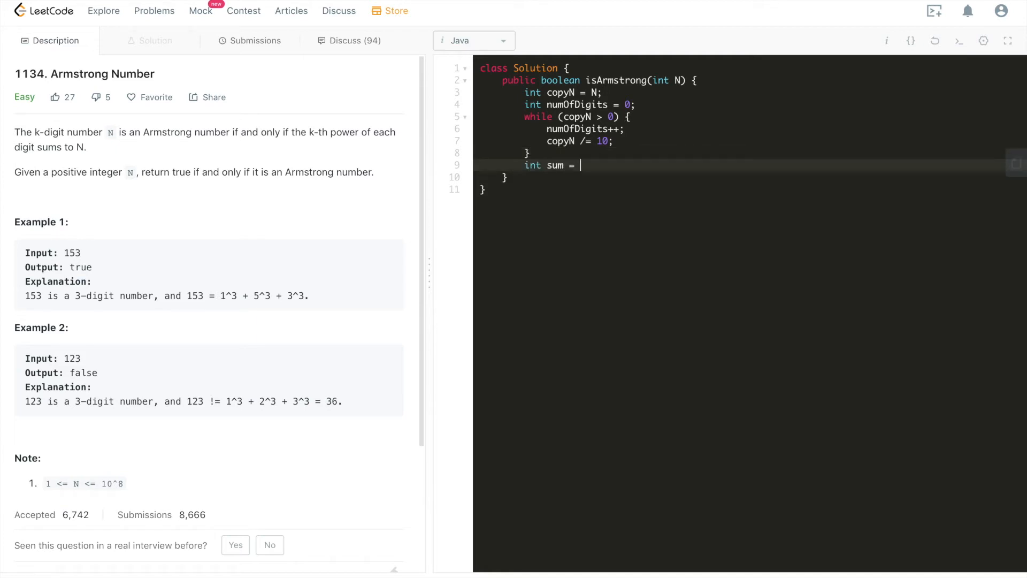
pyautogui.write('0;')
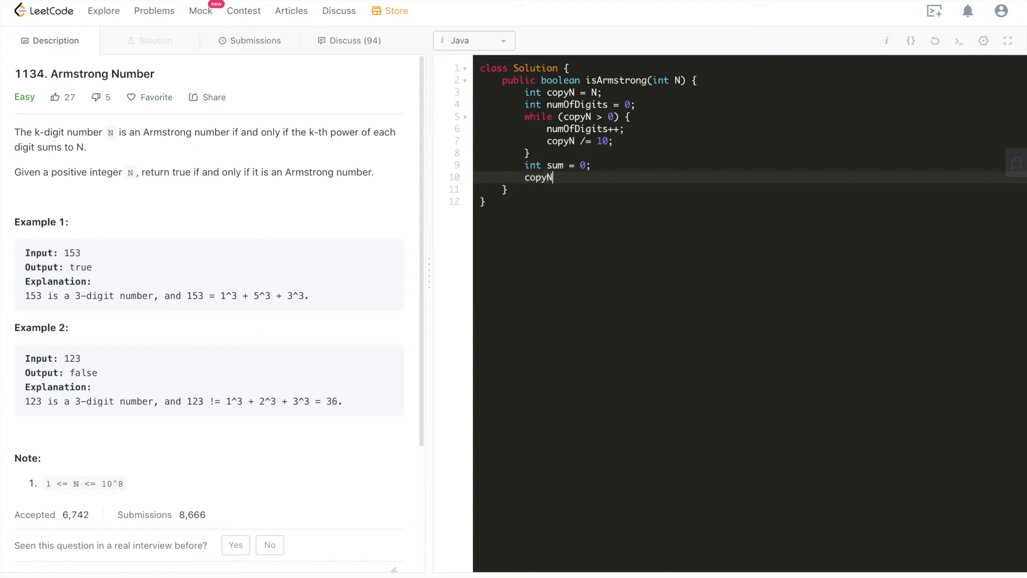
pyautogui.write('=')
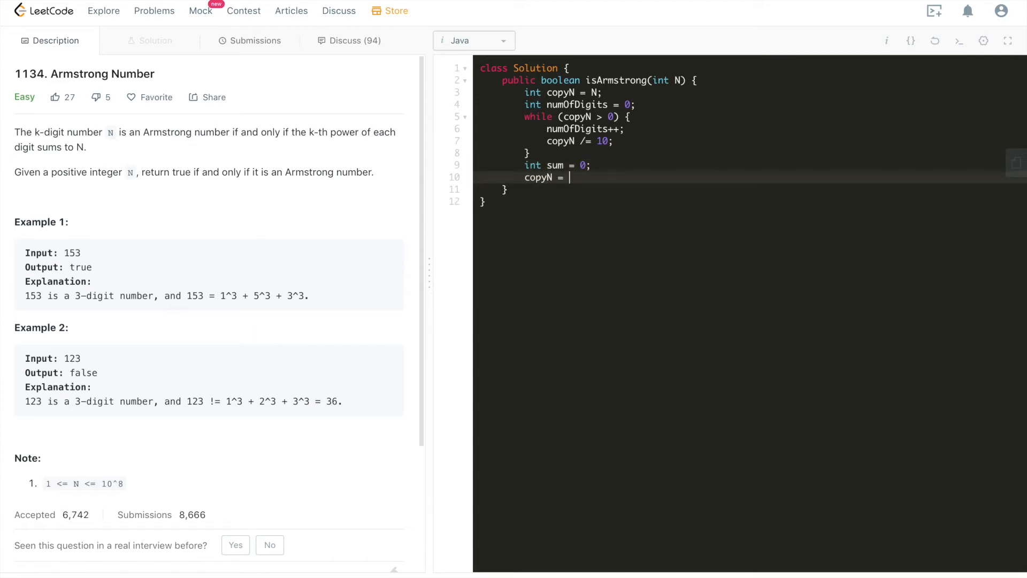
pyautogui.write('N;')
pyautogui.write('while (')
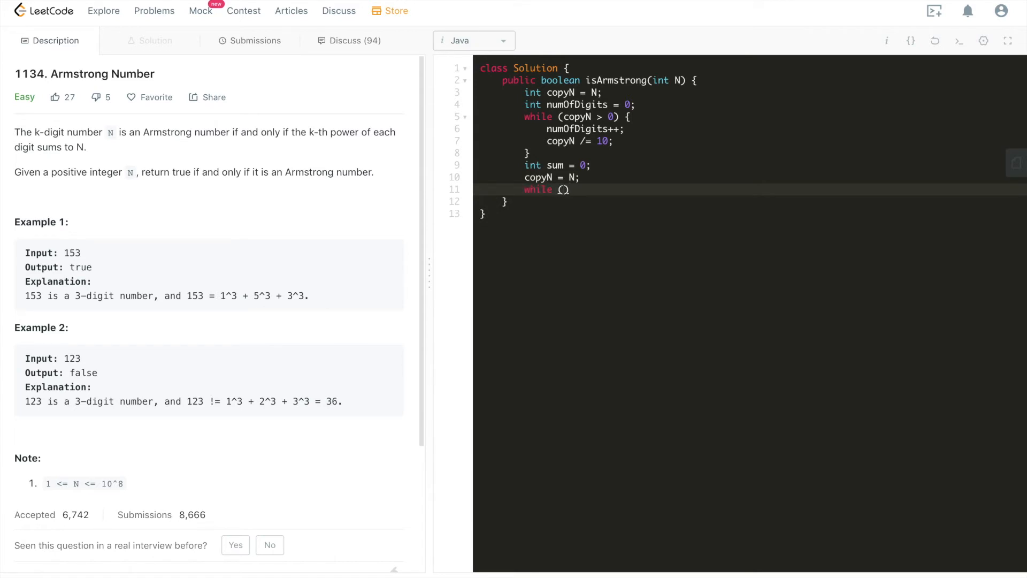
# Begin a second while (copyN > 0) loop holding an unfinished sum += Math.pow(); line
pyautogui.write('copyN > 0')
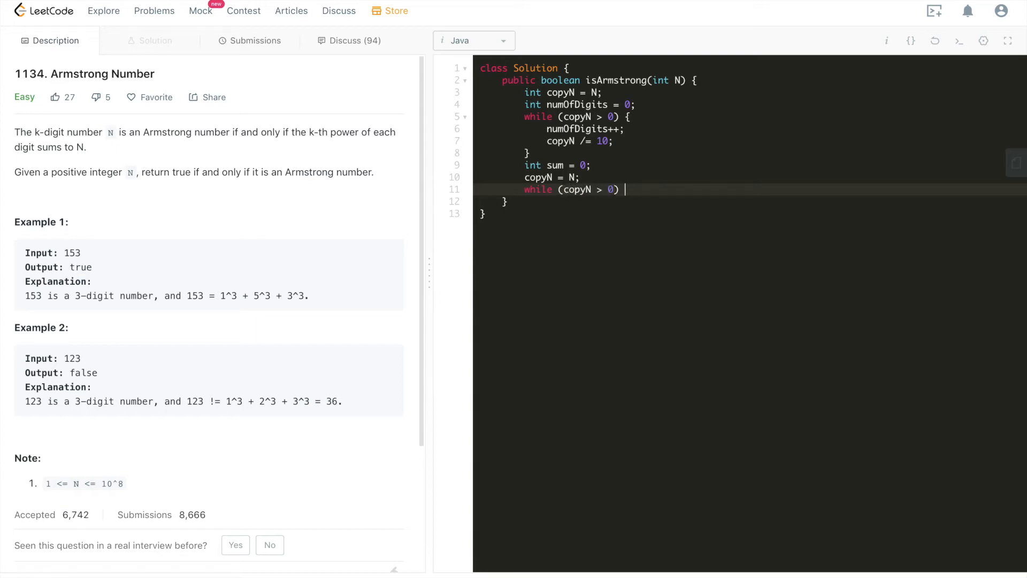
pyautogui.write('{')
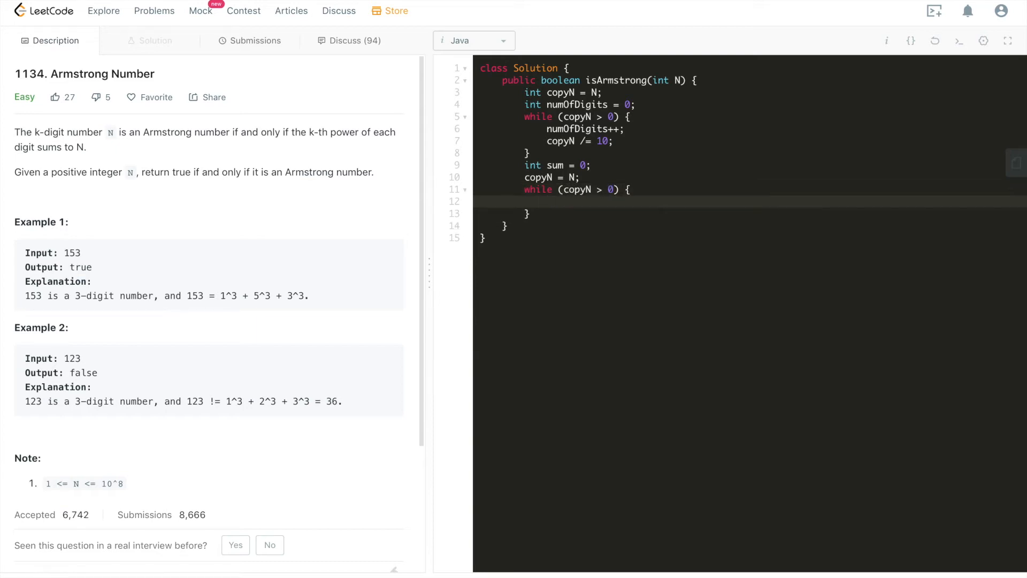
pyautogui.write('sum +=')
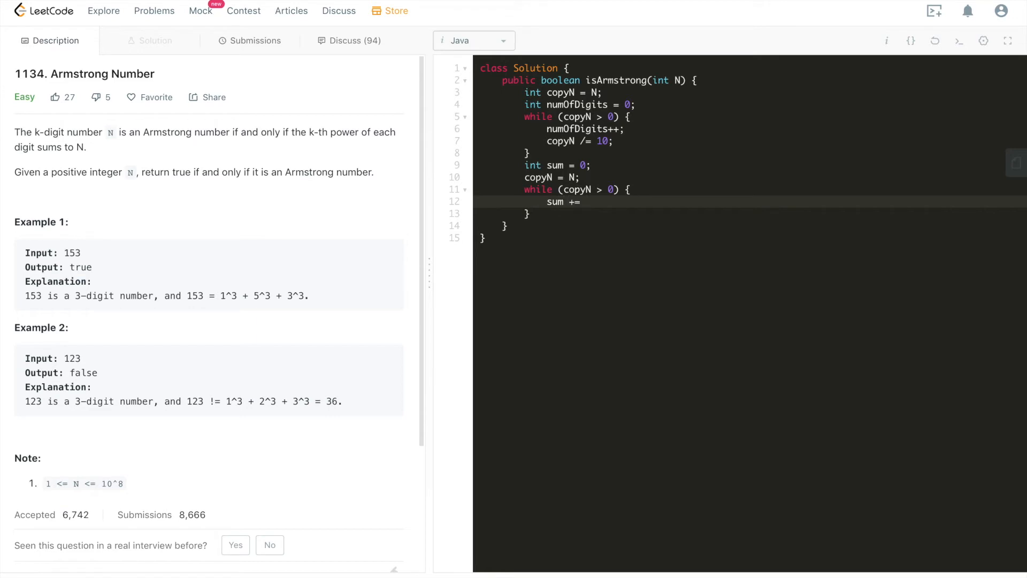
pyautogui.write('Math.pow')
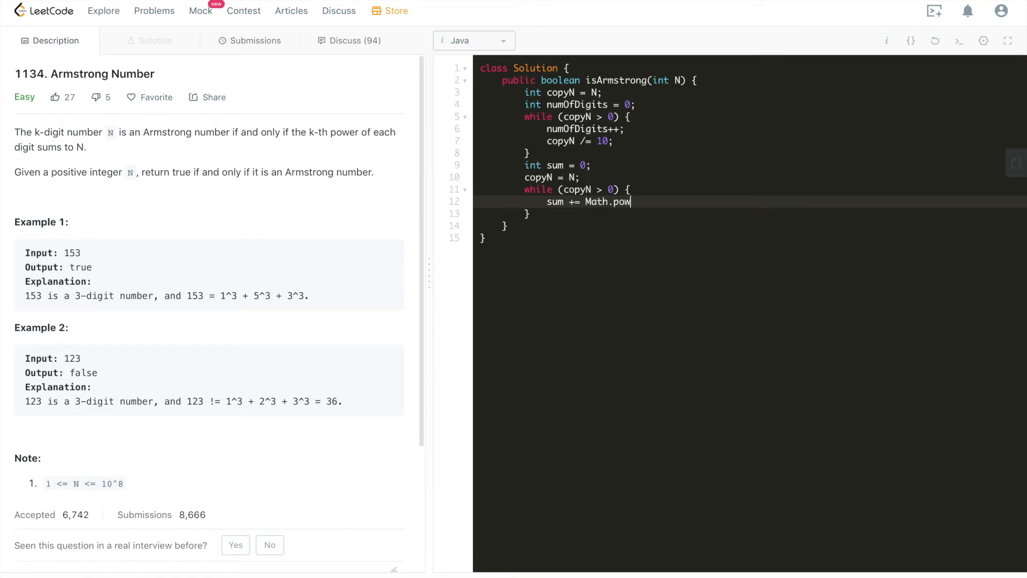
pyautogui.write('();')
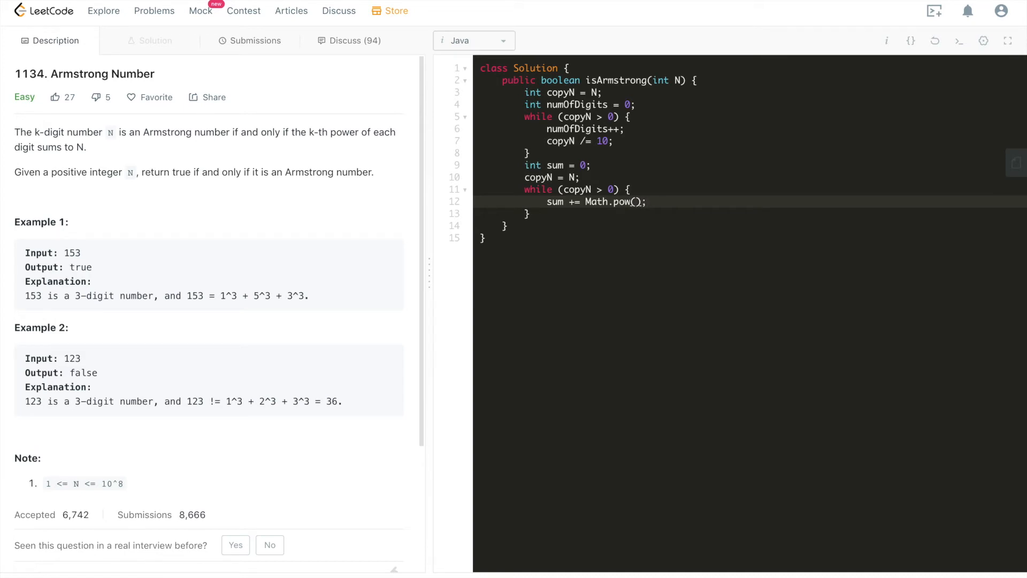
pyautogui.press('Enter')
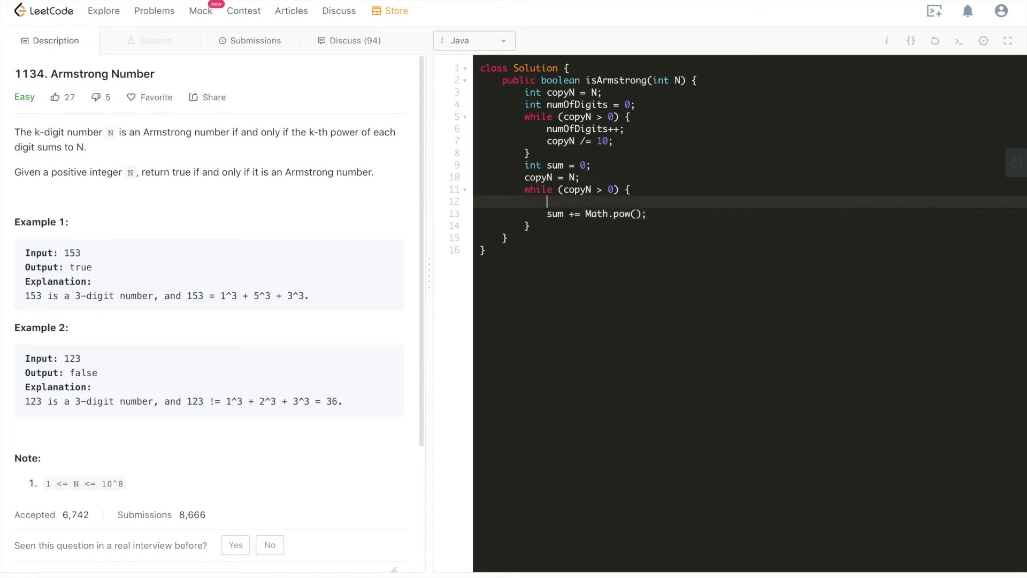
# Extract int digit = copyN % 10 and complete Math.pow(digit, numOfDigits) in the sum update
pyautogui.write('int digit')
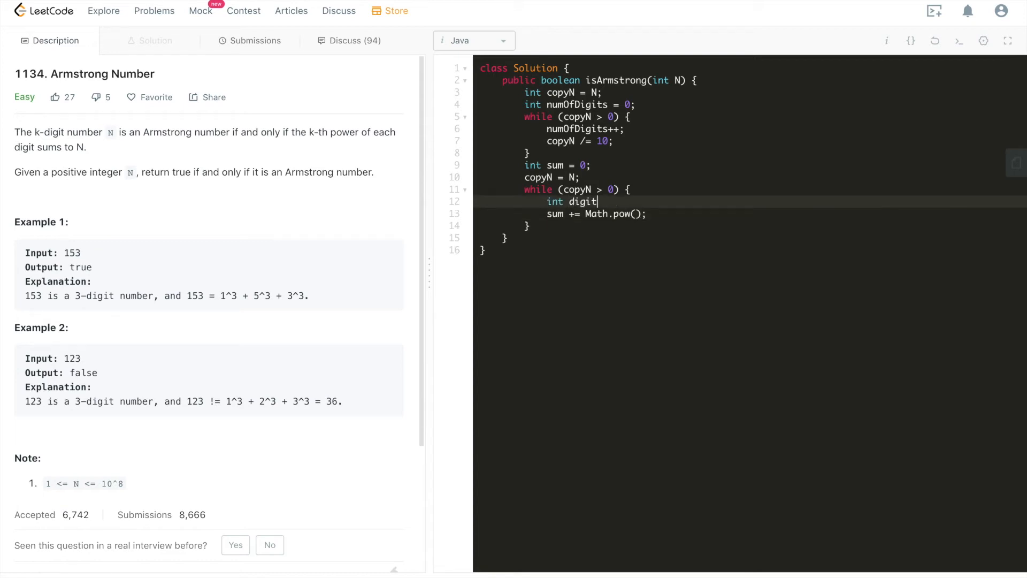
pyautogui.write('= copyN')
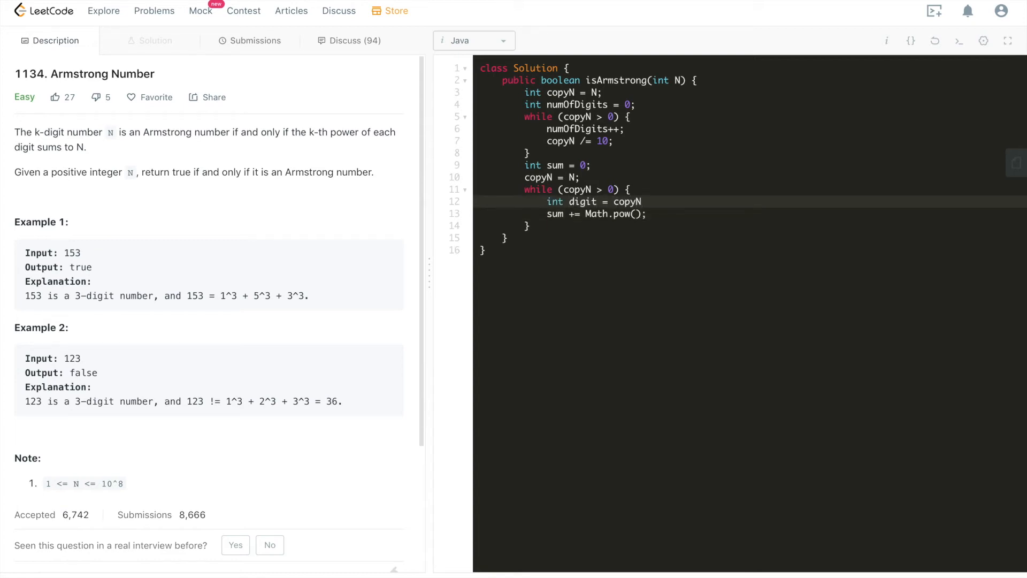
pyautogui.write('% 10;')
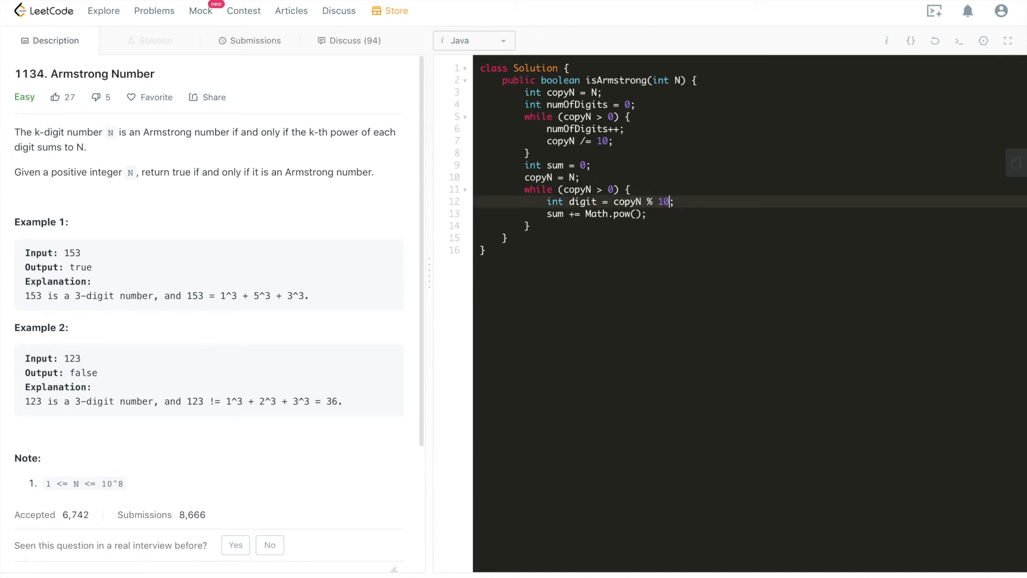
pyautogui.write('d')
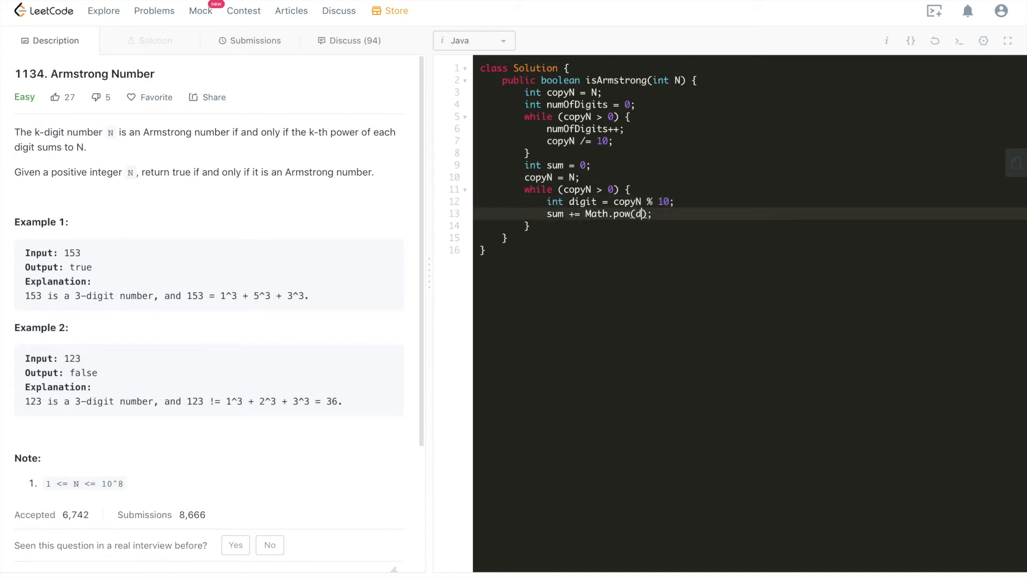
pyautogui.write('igit,')
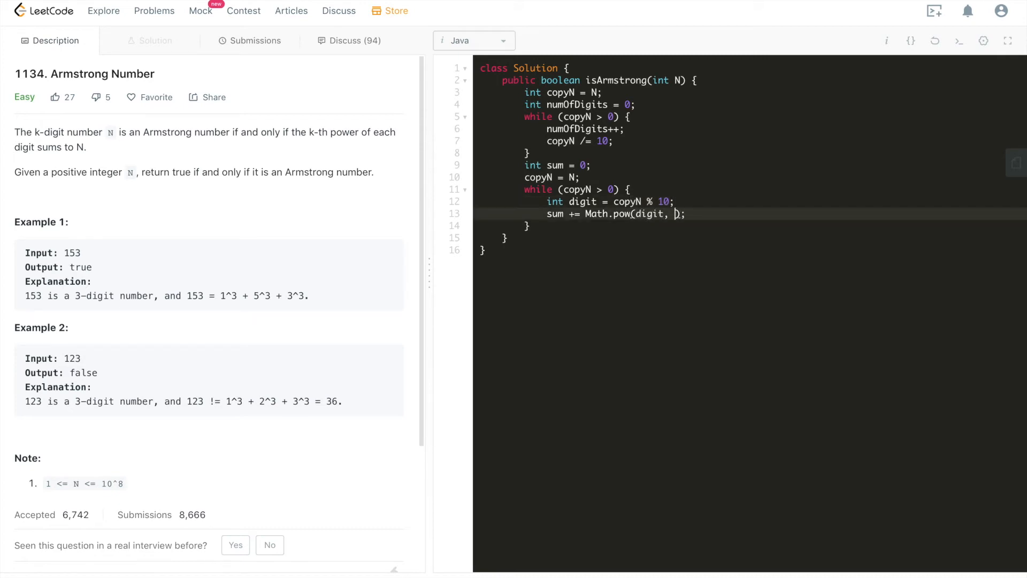
pyautogui.write('numOfDigits)')
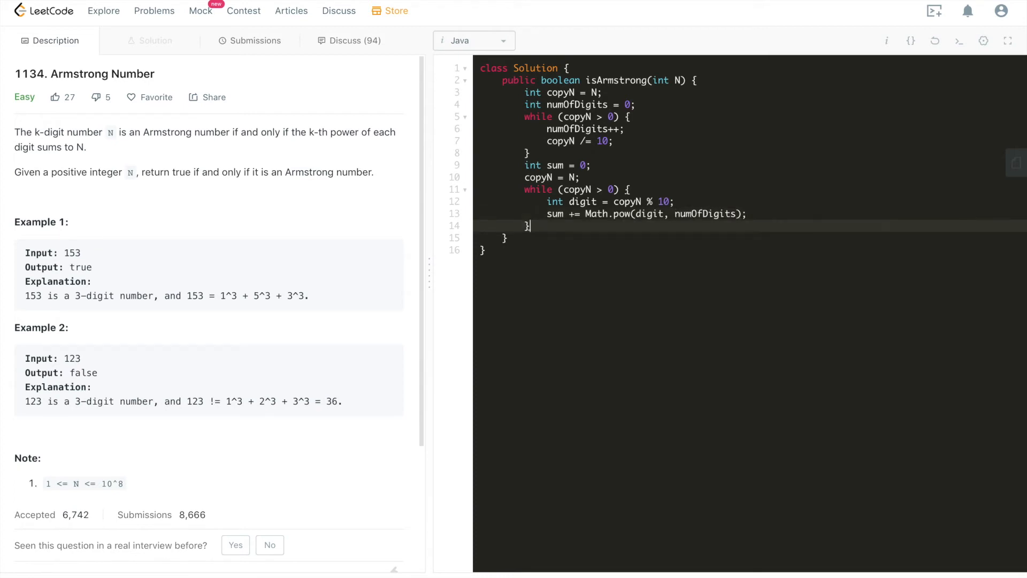
# Add copyN /= 10; inside the loop and start a return statement after it
pyautogui.press('Enter')
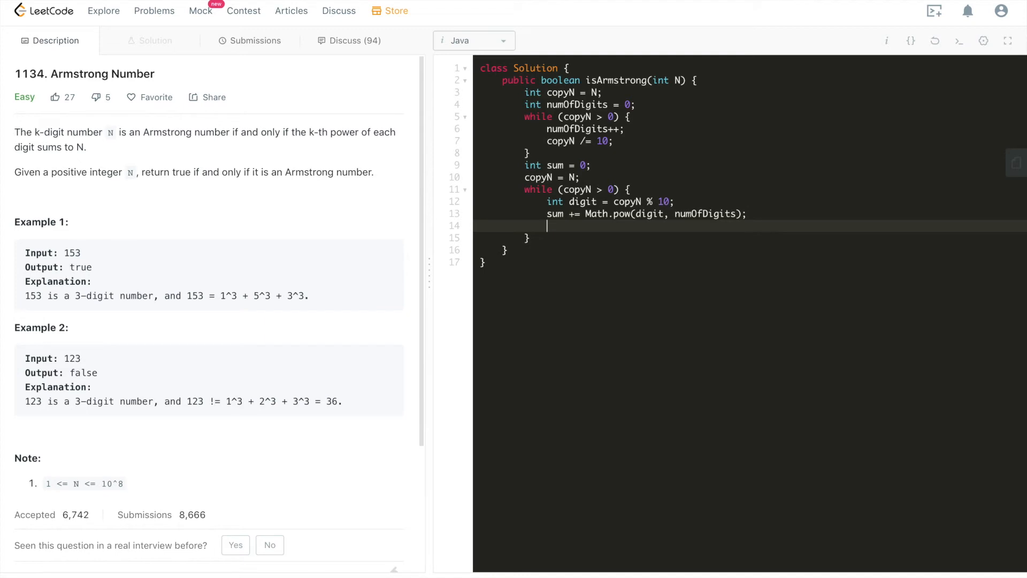
pyautogui.write('copyN /= 10')
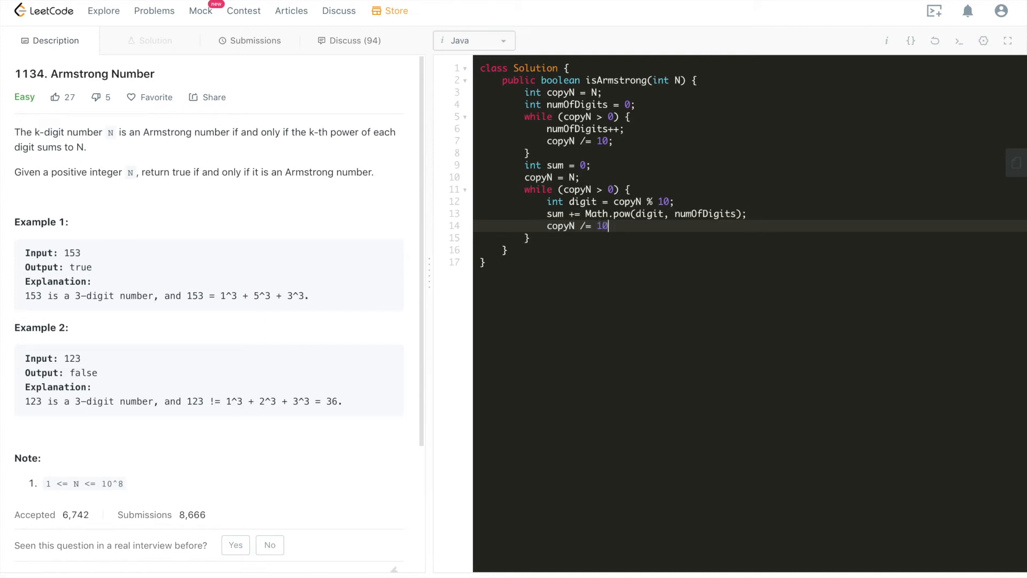
pyautogui.write(';')
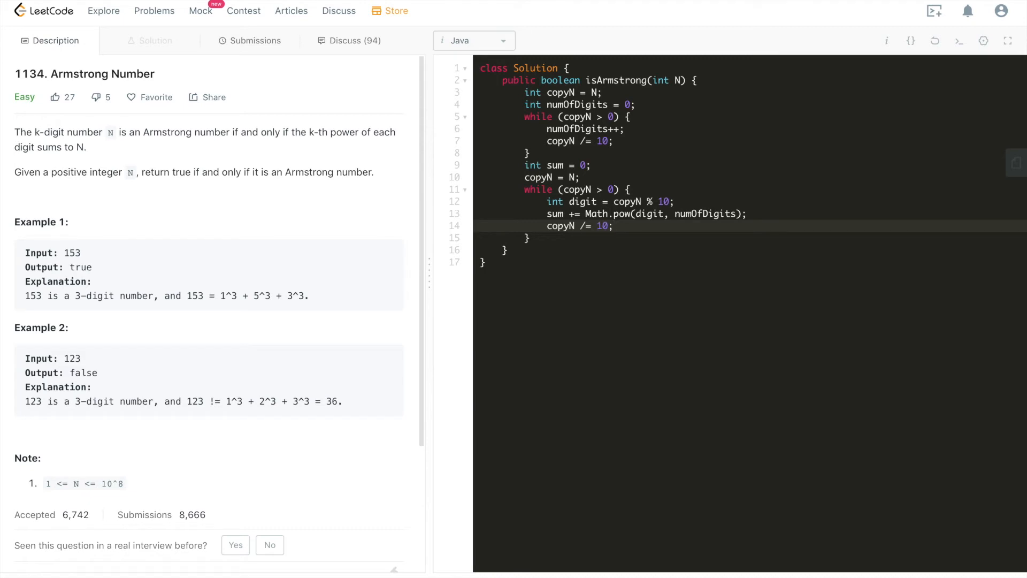
pyautogui.write('return')
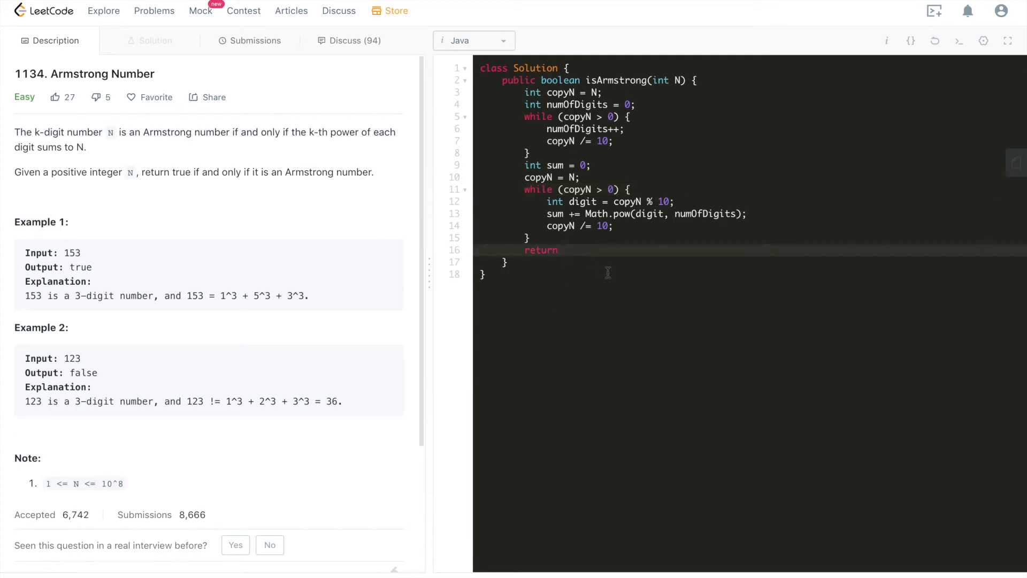
# Return sum == N from isArmstrong, check sum's occurrences, and submit the solution
pyautogui.write('sum =')
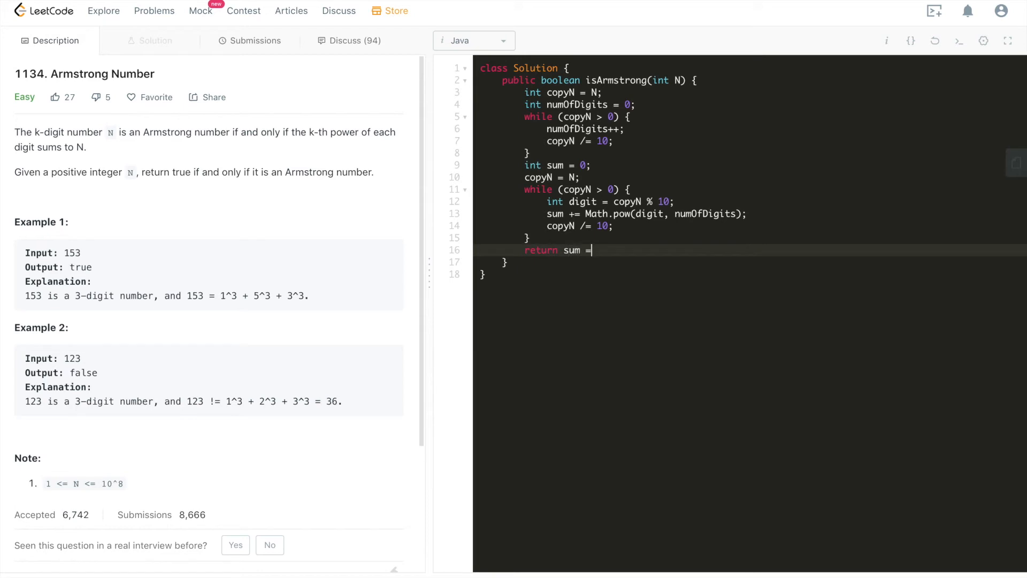
pyautogui.write('=')
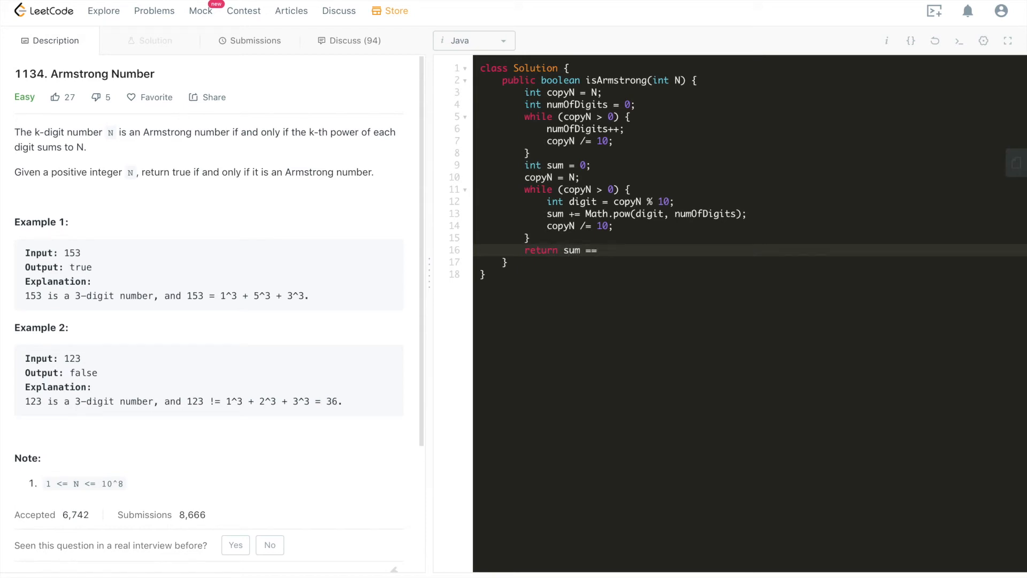
pyautogui.write('N;')
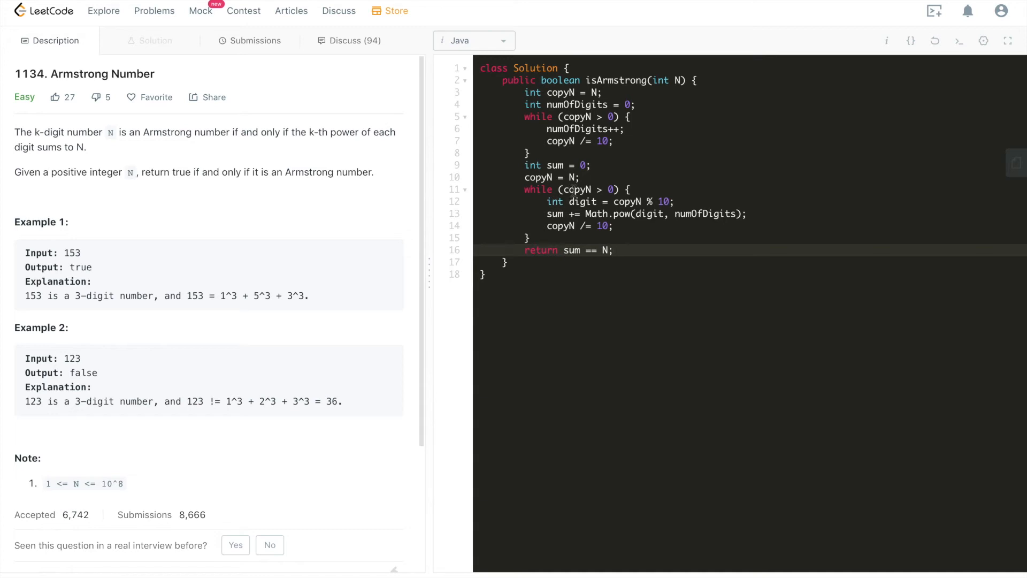
pyautogui.click(614, 250)
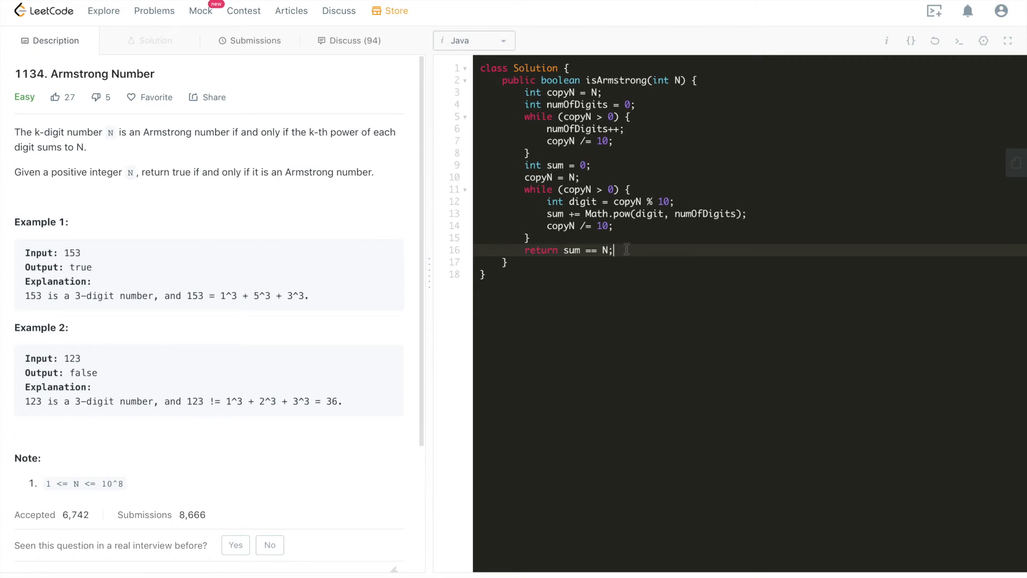
pyautogui.doubleClick(572, 251)
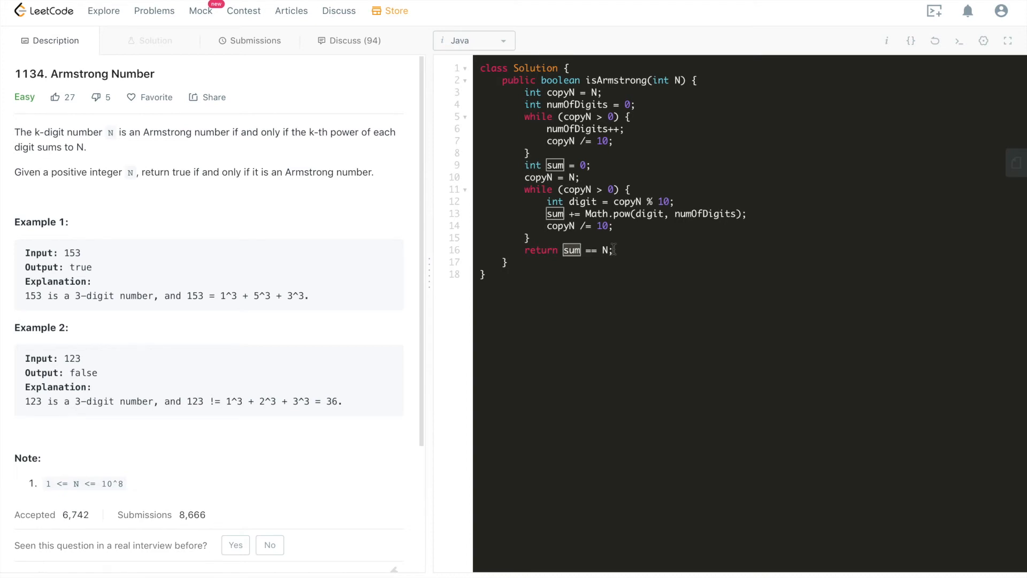
pyautogui.click(613, 250)
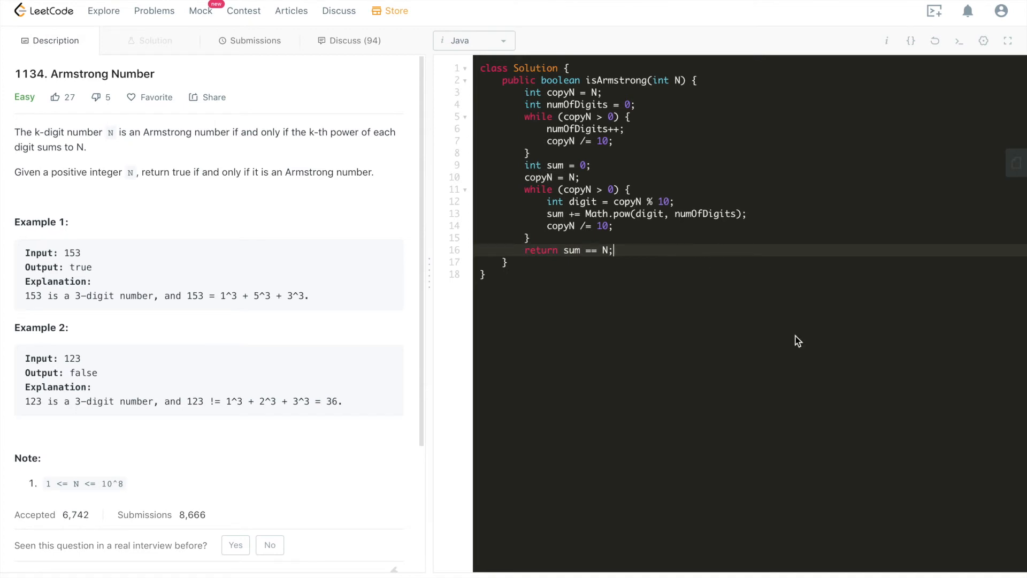
pyautogui.click(255, 40)
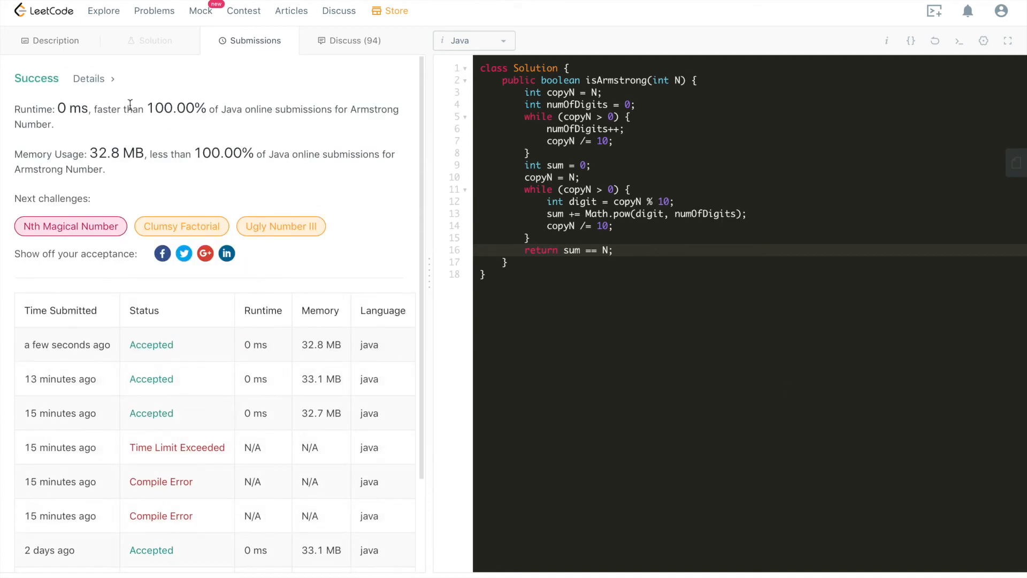
# Review the accepted submission result and request a reset to the default code template
pyautogui.moveTo(145, 109); pyautogui.dragTo(231, 109)
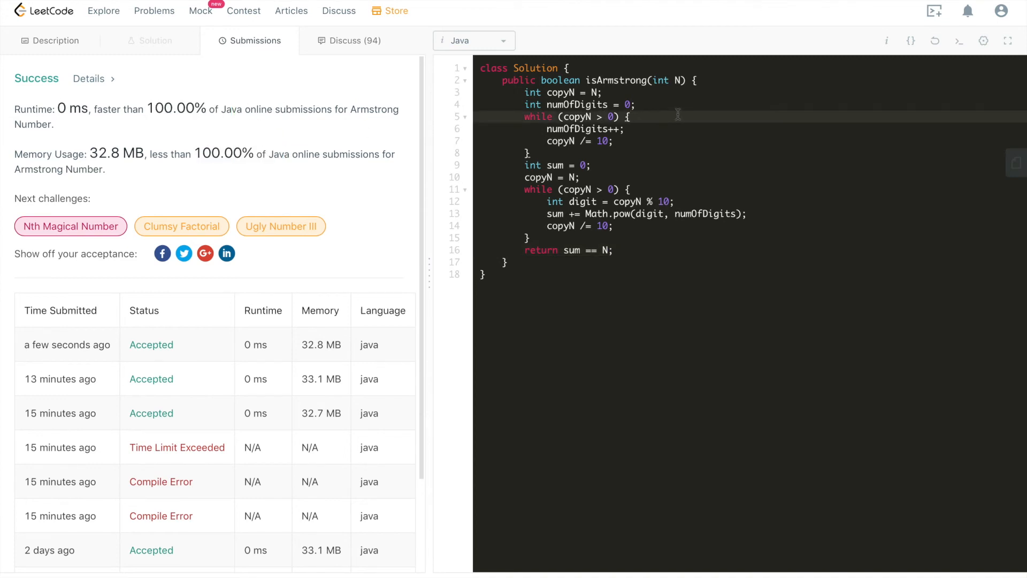
pyautogui.click(56, 41)
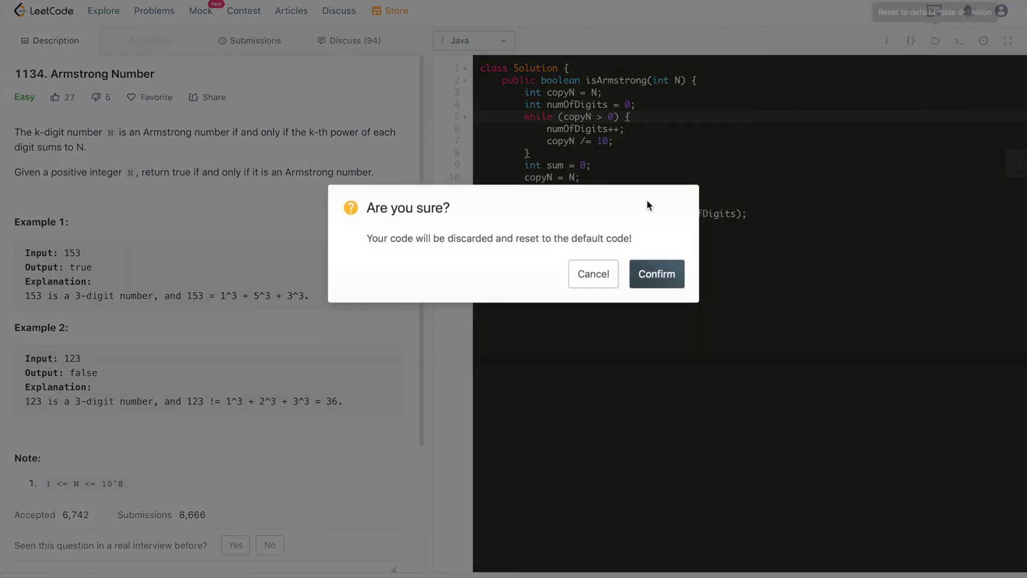
# Cancel the reset once, then confirm discarding the code and place the cursor in the empty method body
pyautogui.click(657, 274)
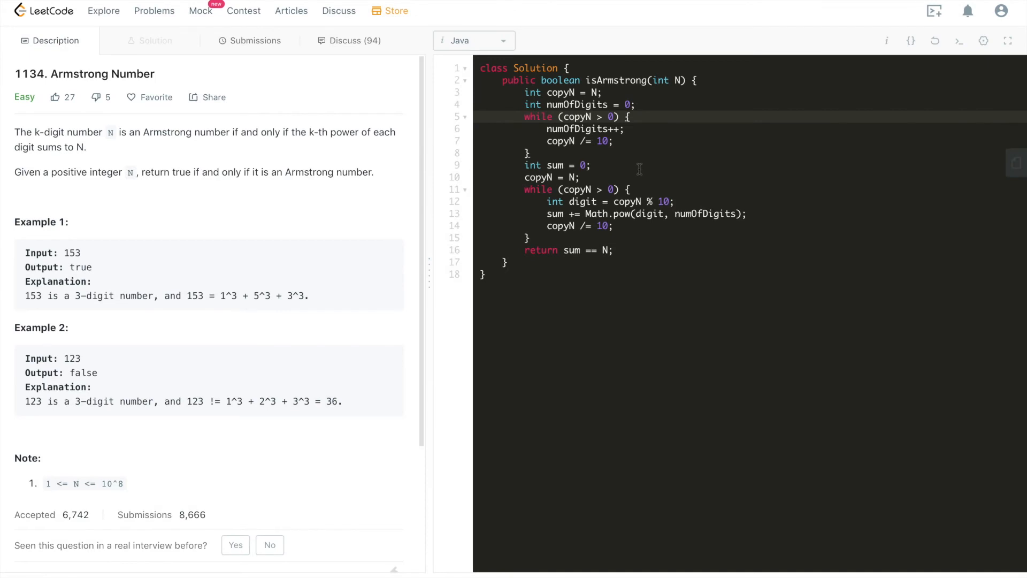
pyautogui.moveTo(652, 162)
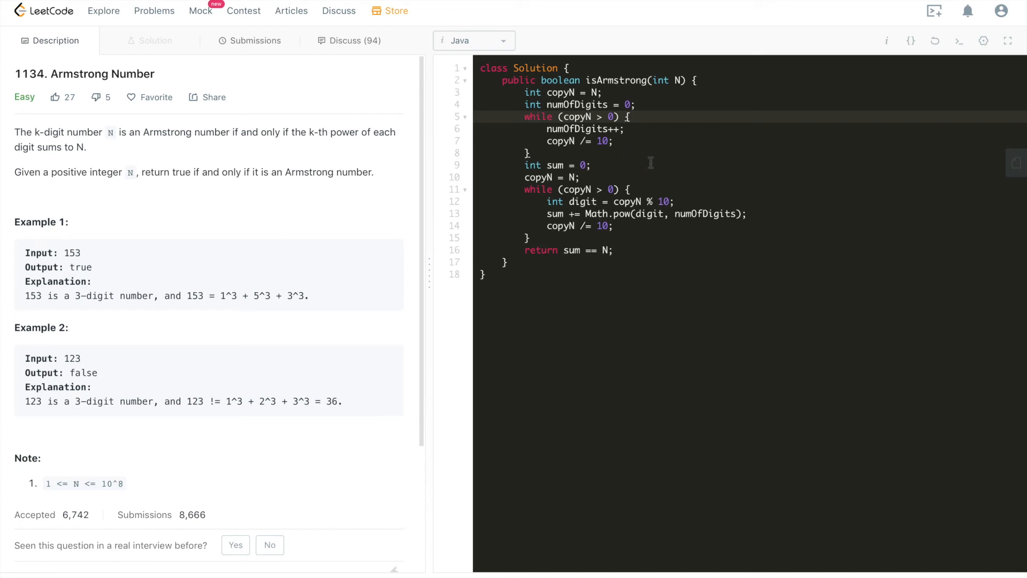
pyautogui.moveTo(696, 145)
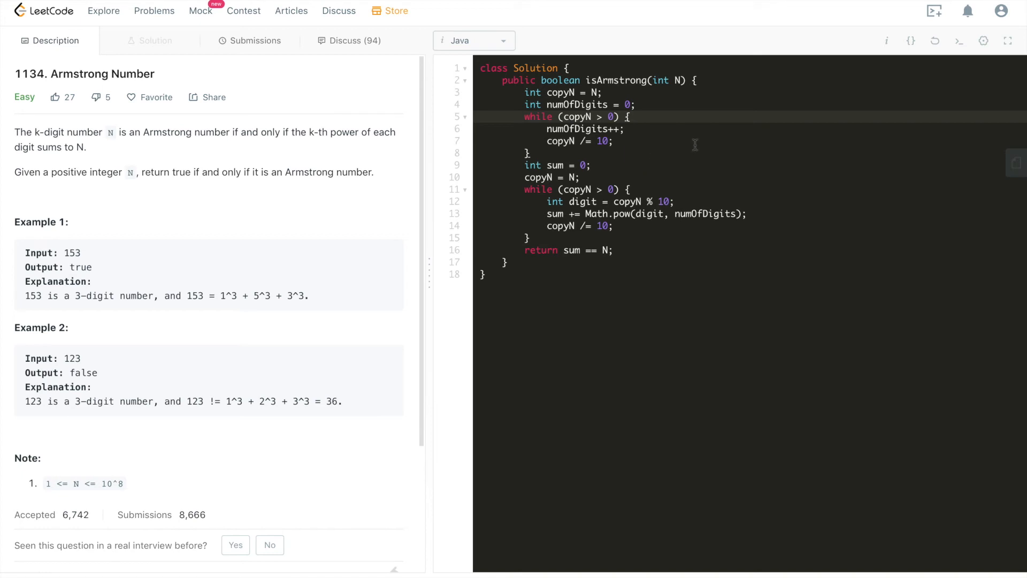
pyautogui.click(935, 41)
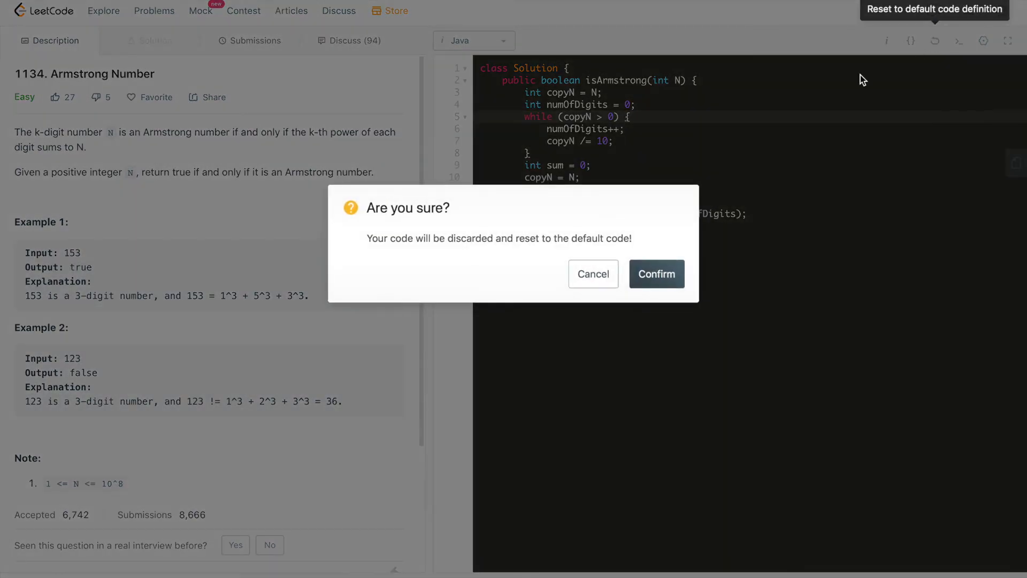
pyautogui.click(657, 274)
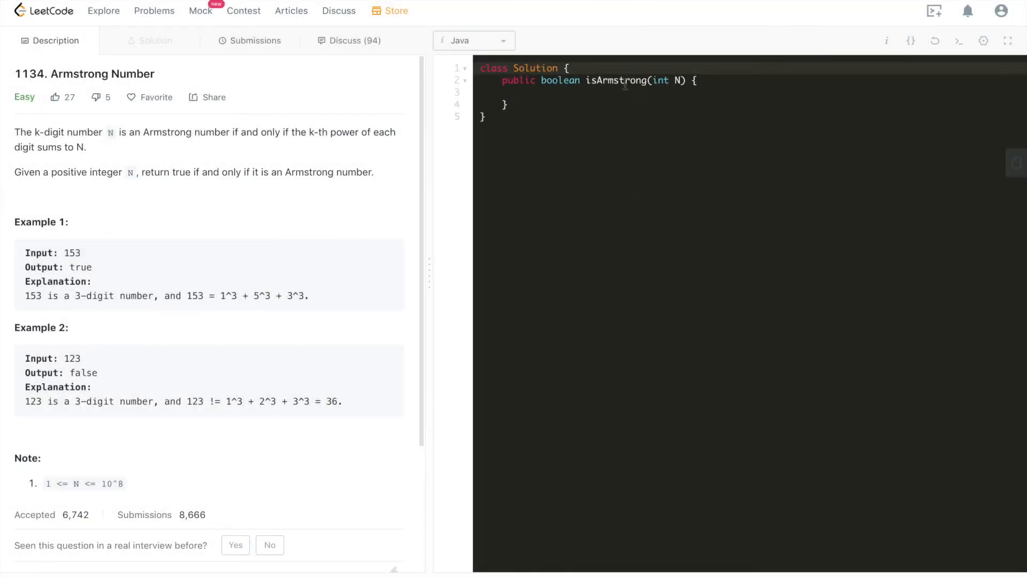
pyautogui.click(524, 92)
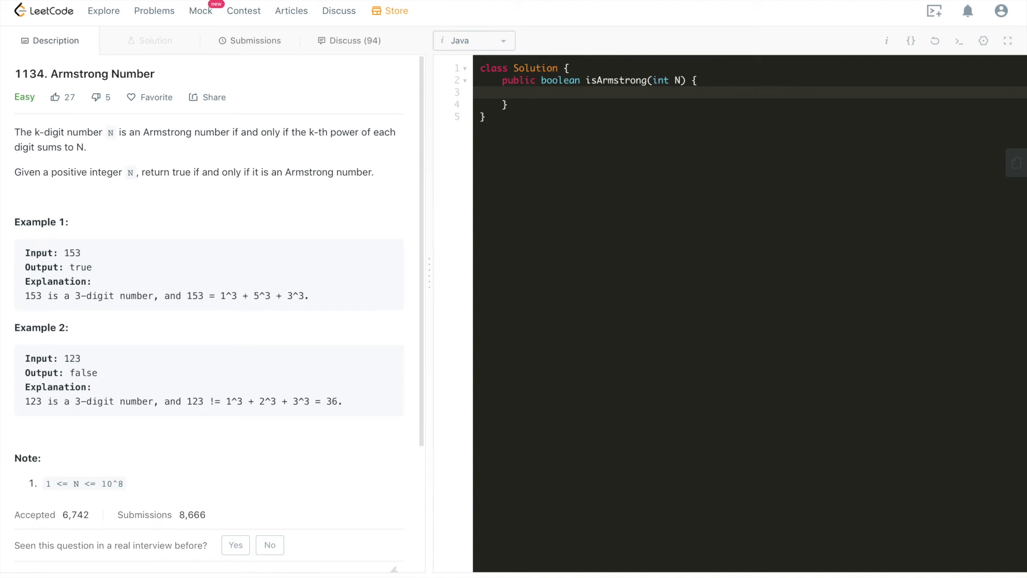
# Declare String strN = String.valueOf(N); converting N to its string form
pyautogui.write('sT')
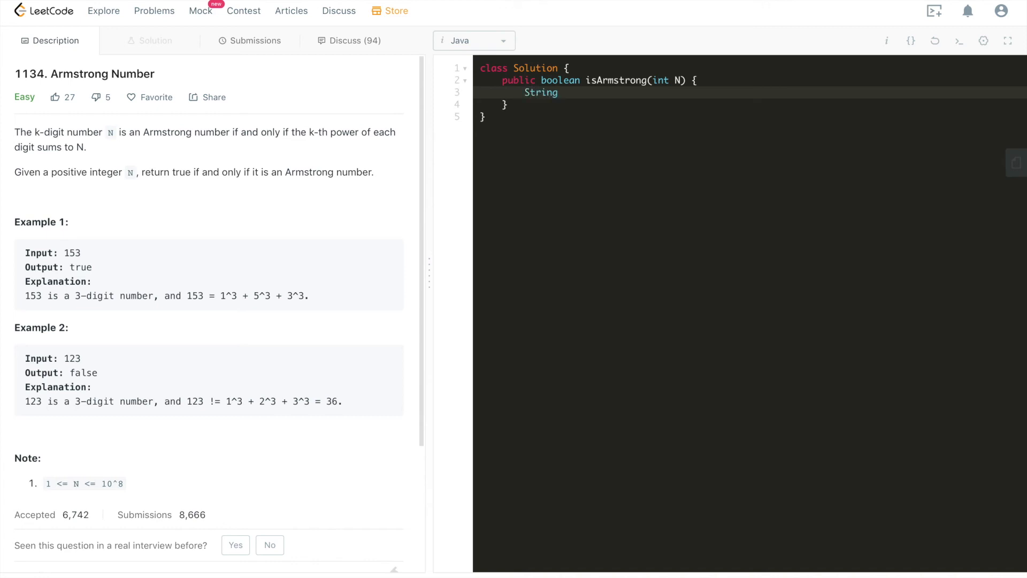
pyautogui.write('strN =')
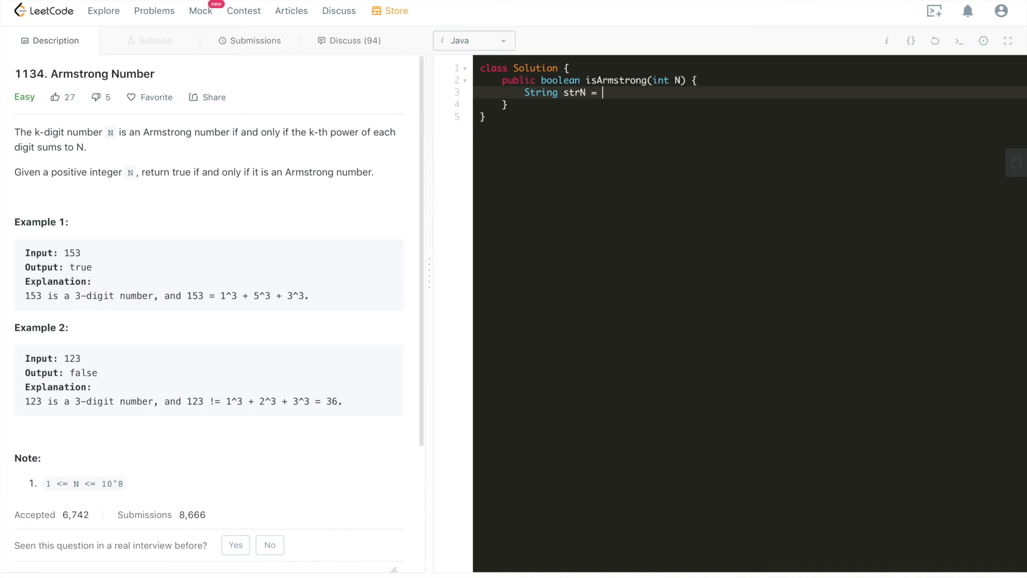
pyautogui.write('new String()')
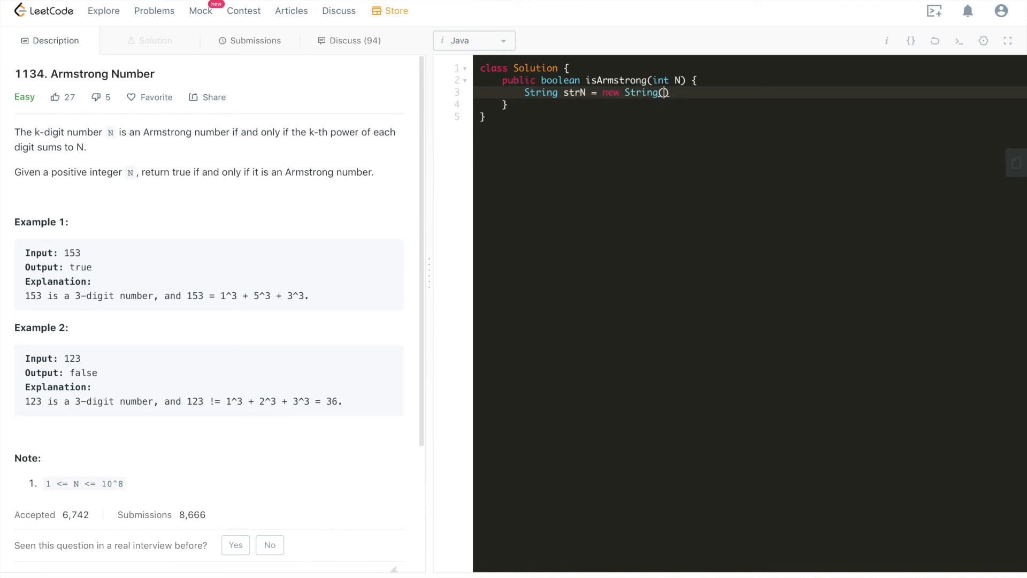
pyautogui.write('N);')
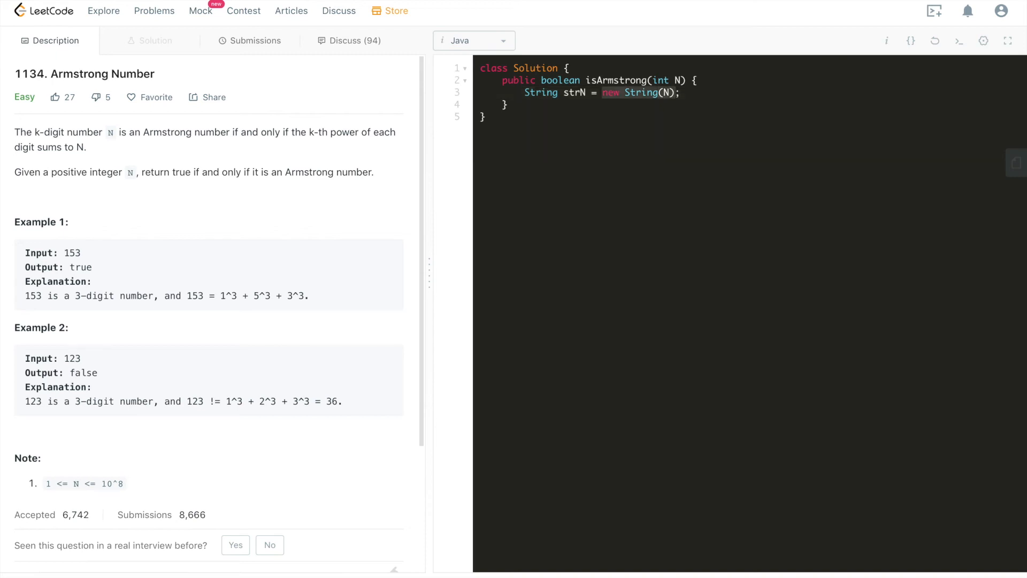
pyautogui.write('String.val')
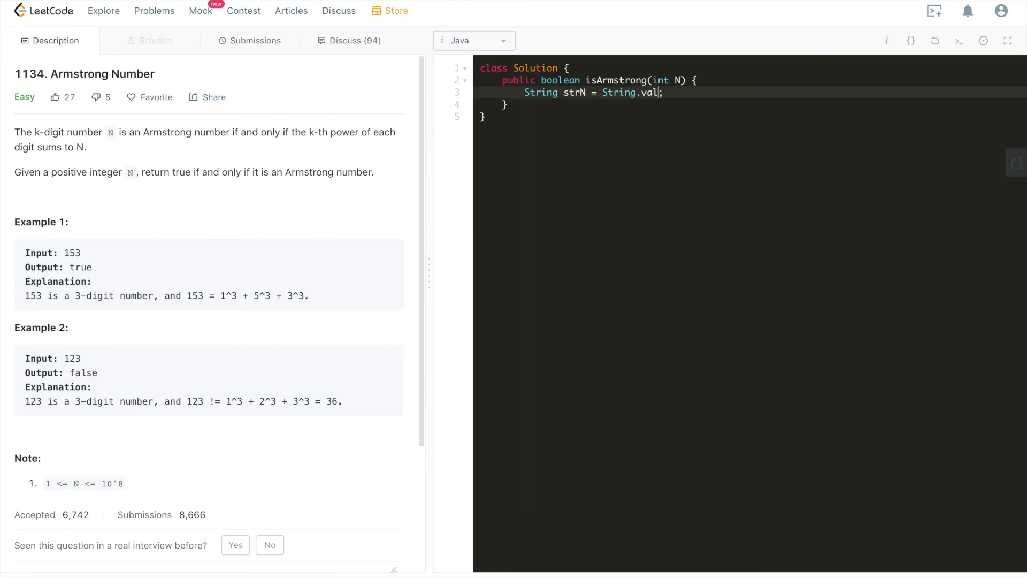
pyautogui.write('ueOf(N);')
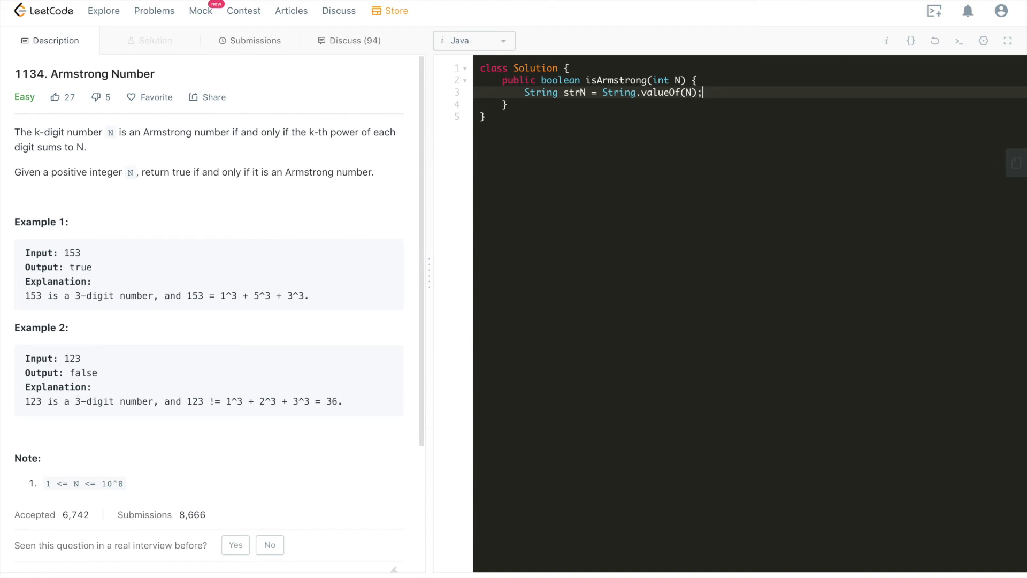
# Store the digit count as int len = strN.length(); on the next line
pyautogui.press('Enter')
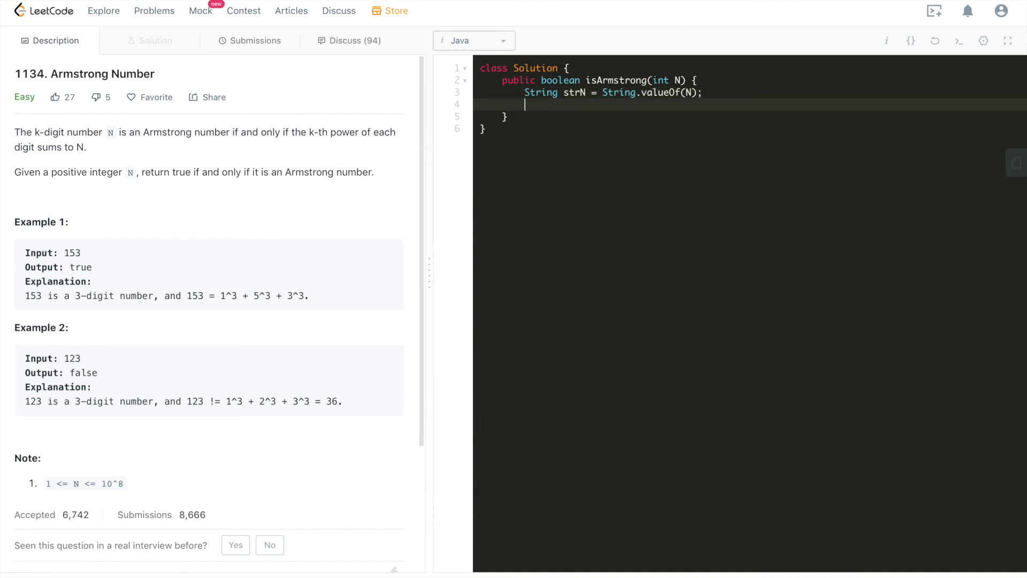
pyautogui.write('int')
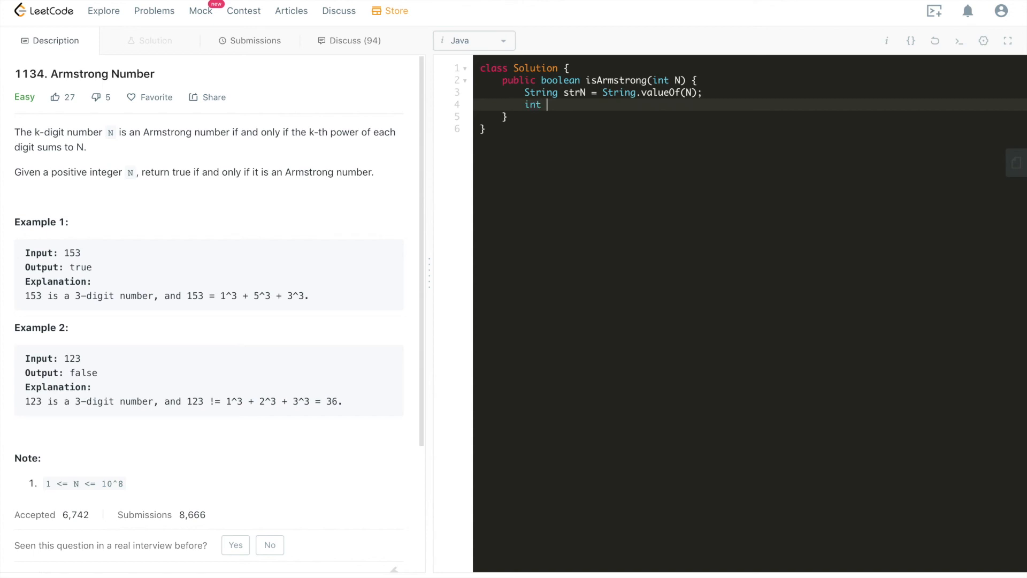
pyautogui.write('len = st')
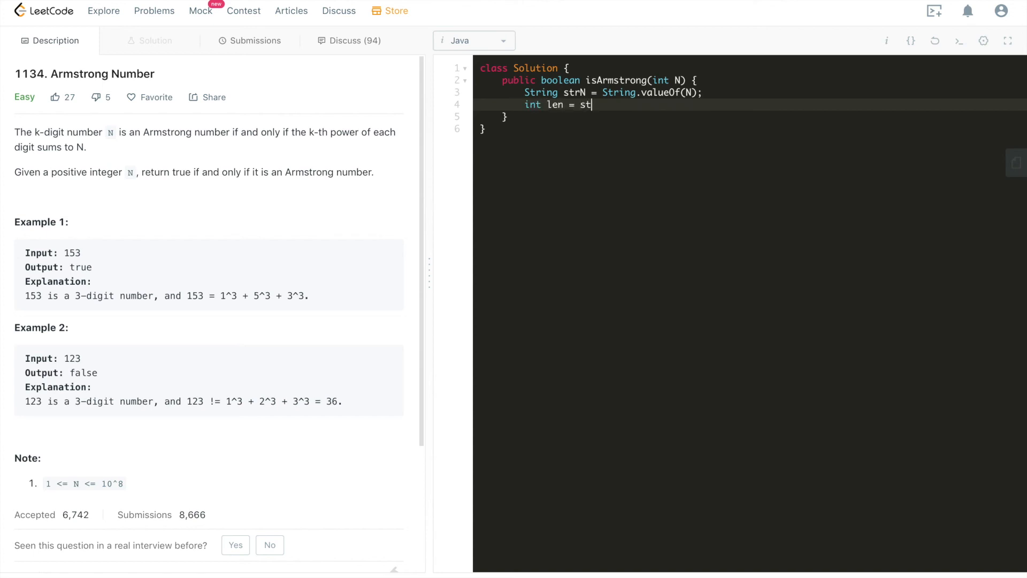
pyautogui.write('rN.length();')
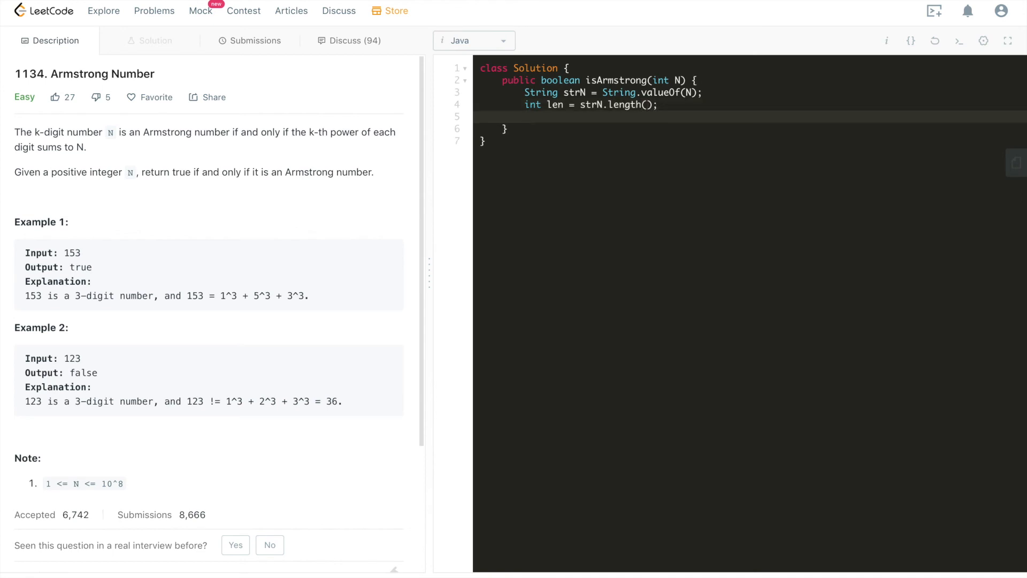
# Declare copyN and a while (copyN > 0) loop extracting int digit = copyN % 10
pyautogui.write('int copyN = N;')
pyautogui.write('w')
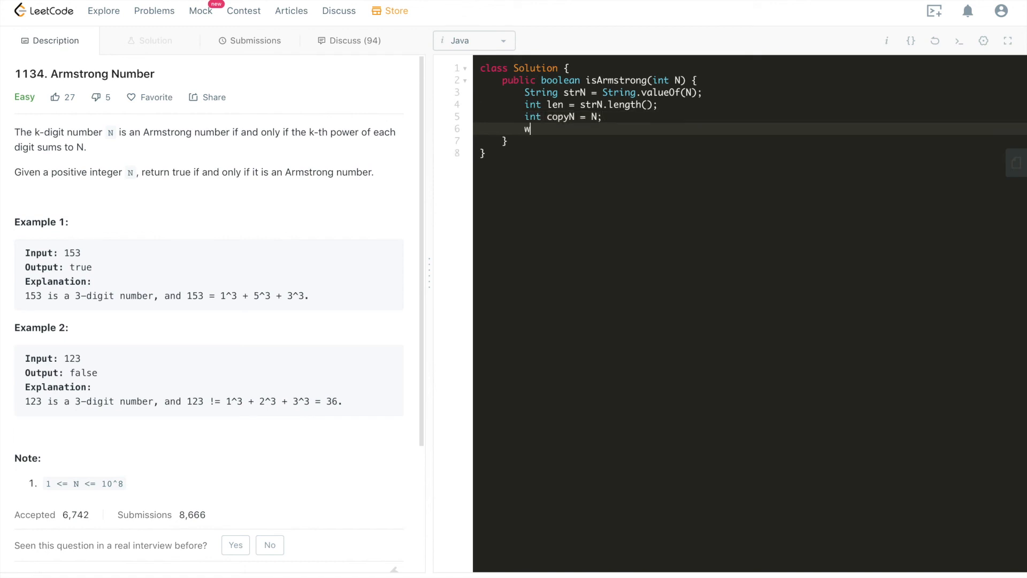
pyautogui.write('hile ()')
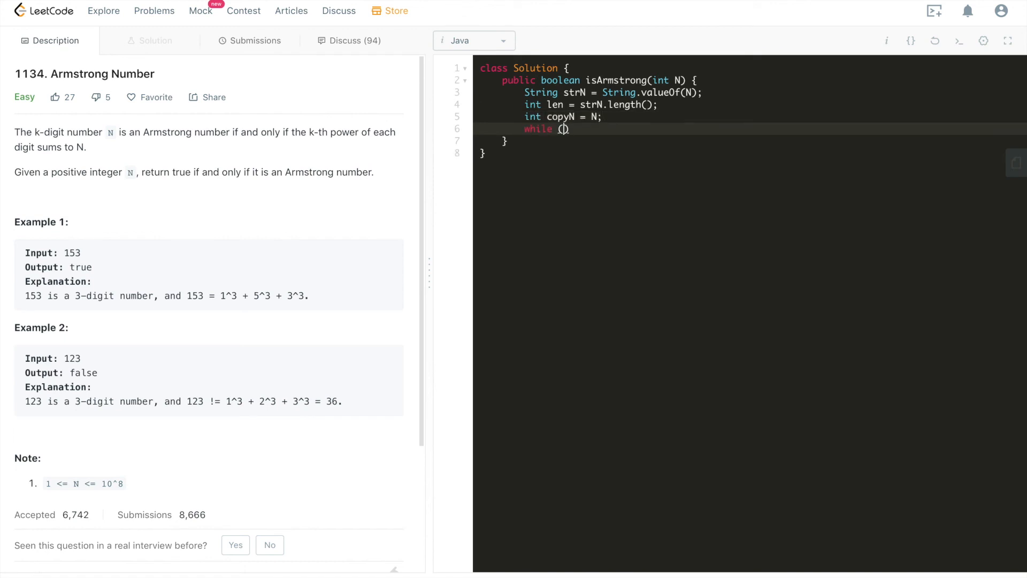
pyautogui.write('copyN')
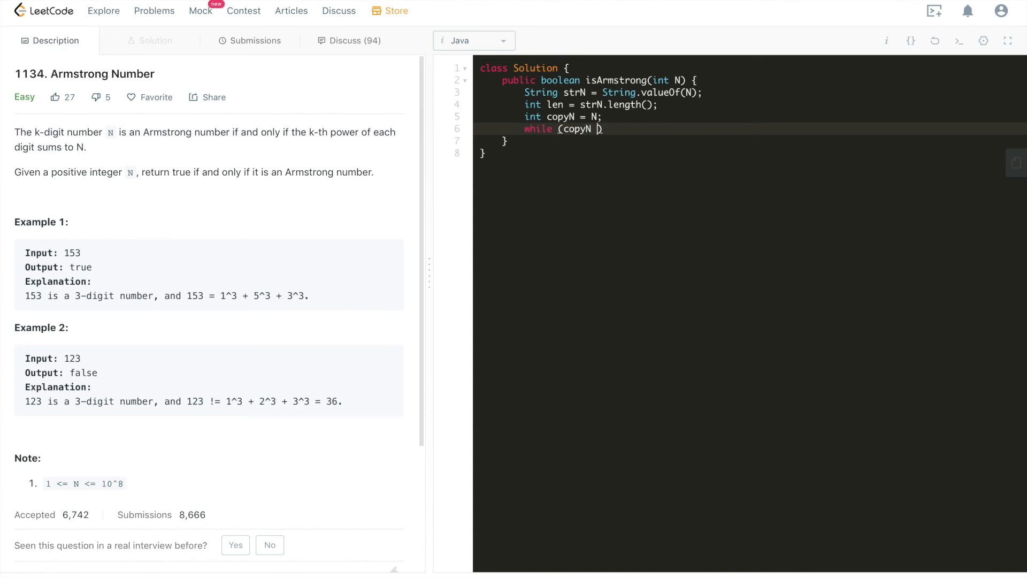
pyautogui.write('> 0)')
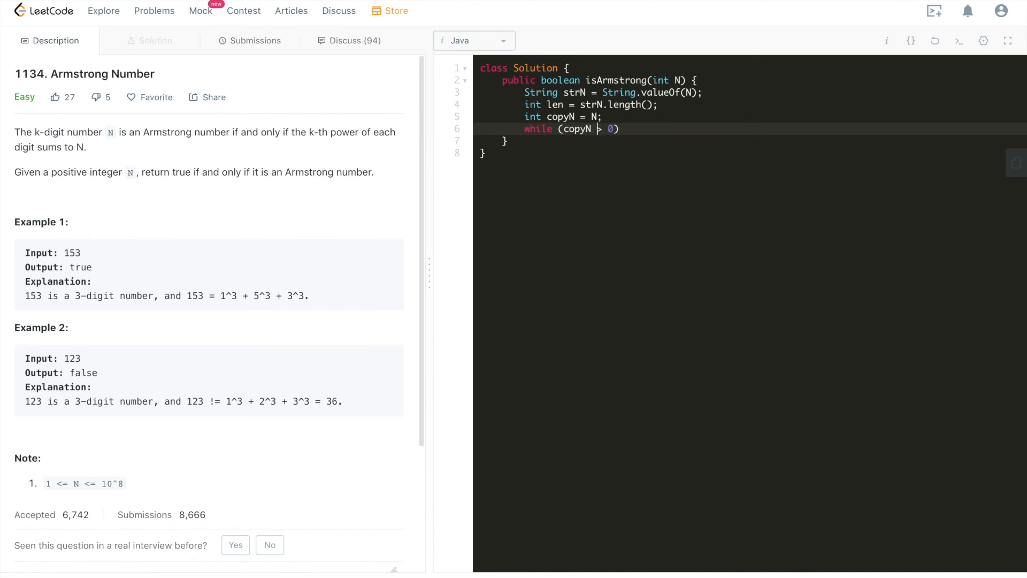
pyautogui.write('{')
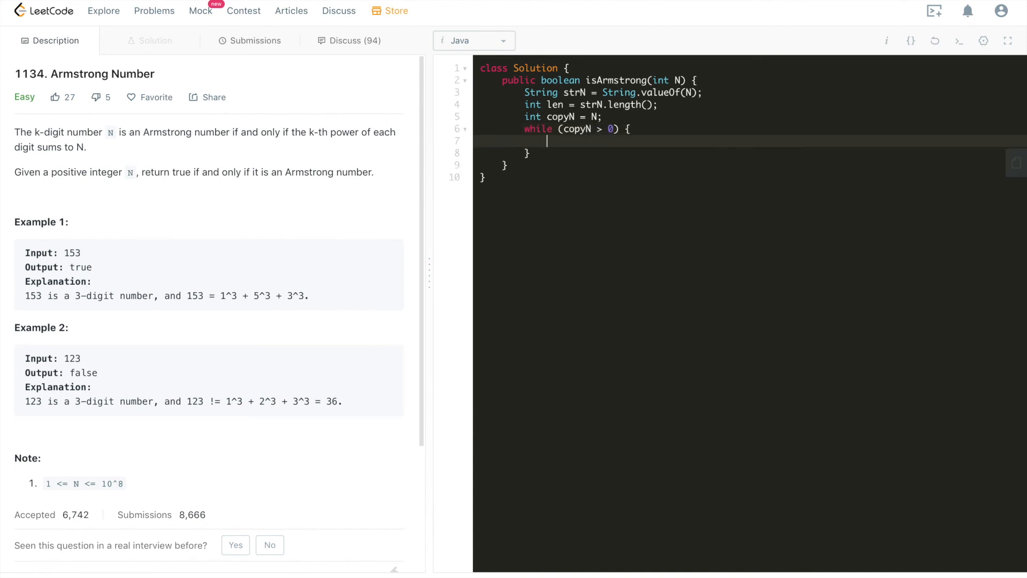
pyautogui.write('int digit =')
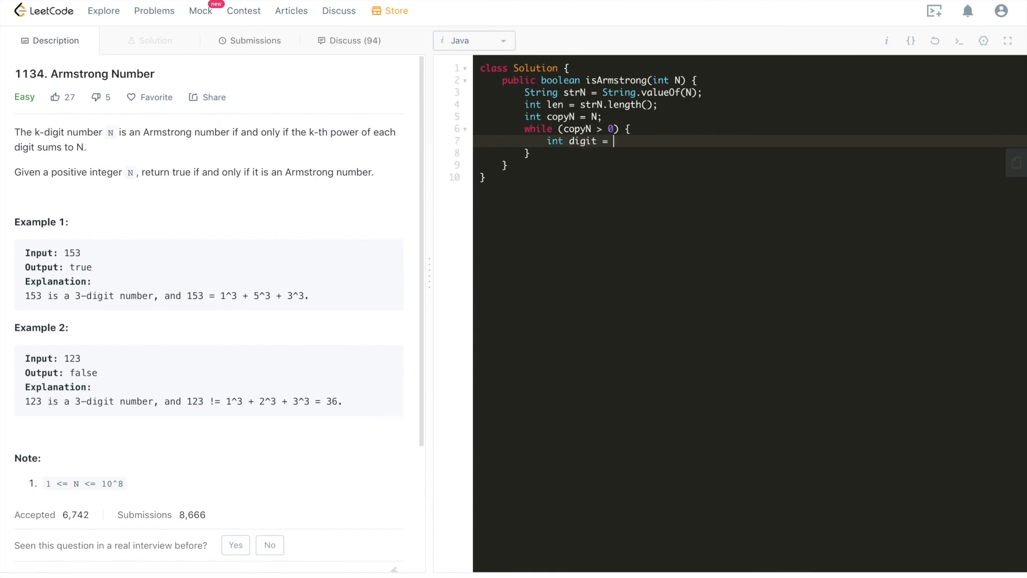
pyautogui.write('copyN')
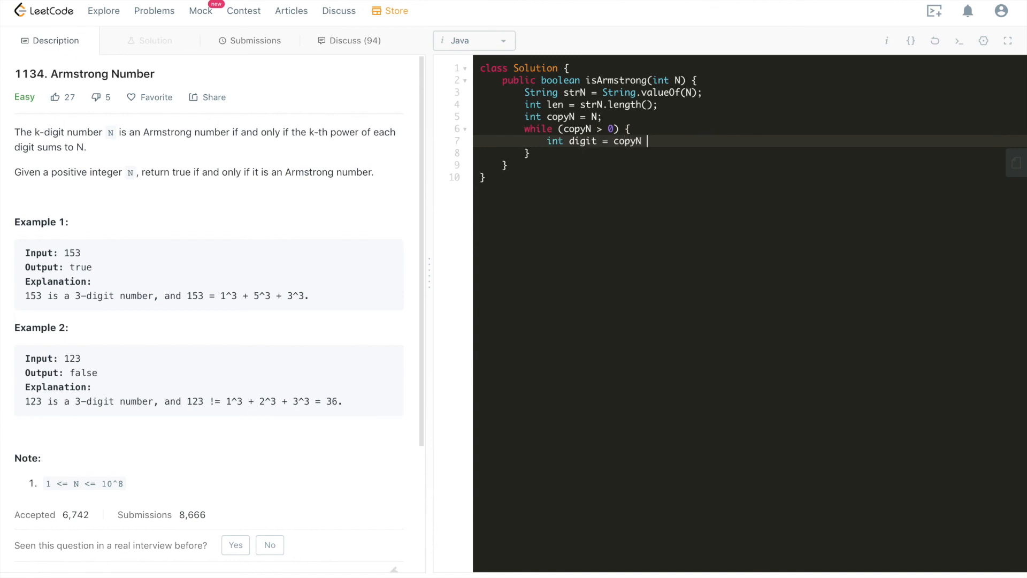
pyautogui.write('% 10;')
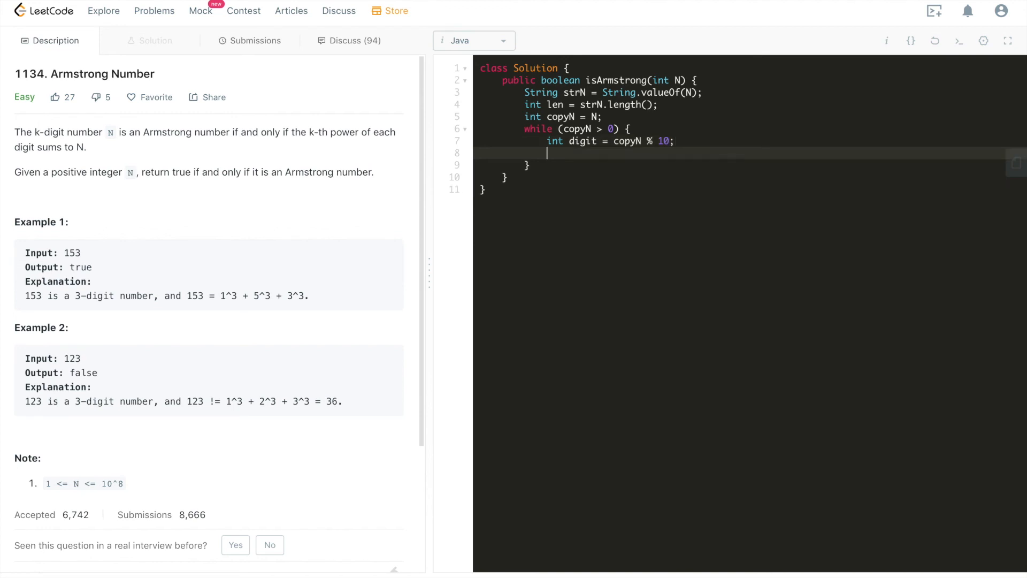
# Add int sum = 0 above the loop and sum += Math.pow(digit, len) inside it
pyautogui.press('Enter')
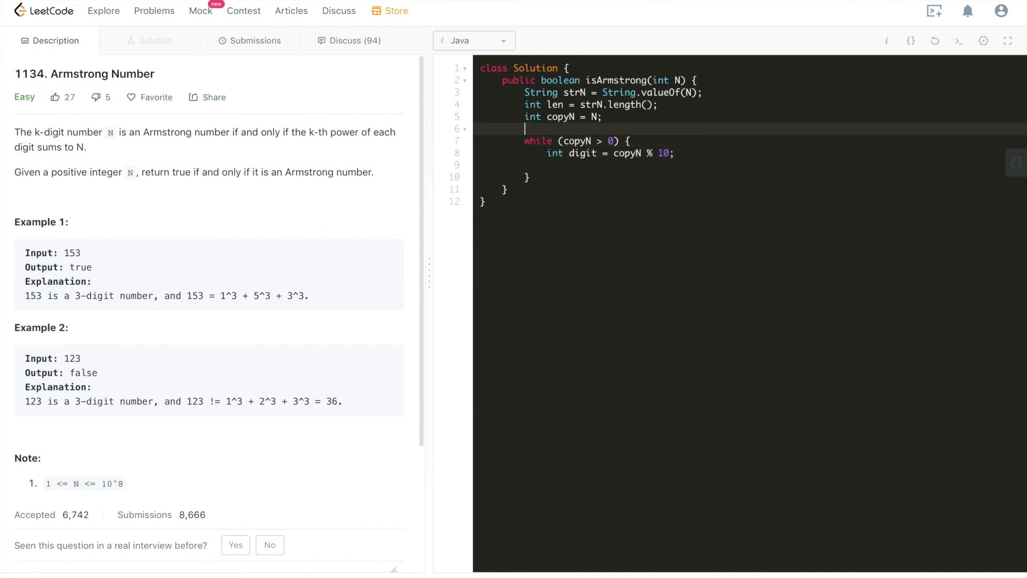
pyautogui.write('int sum = 0')
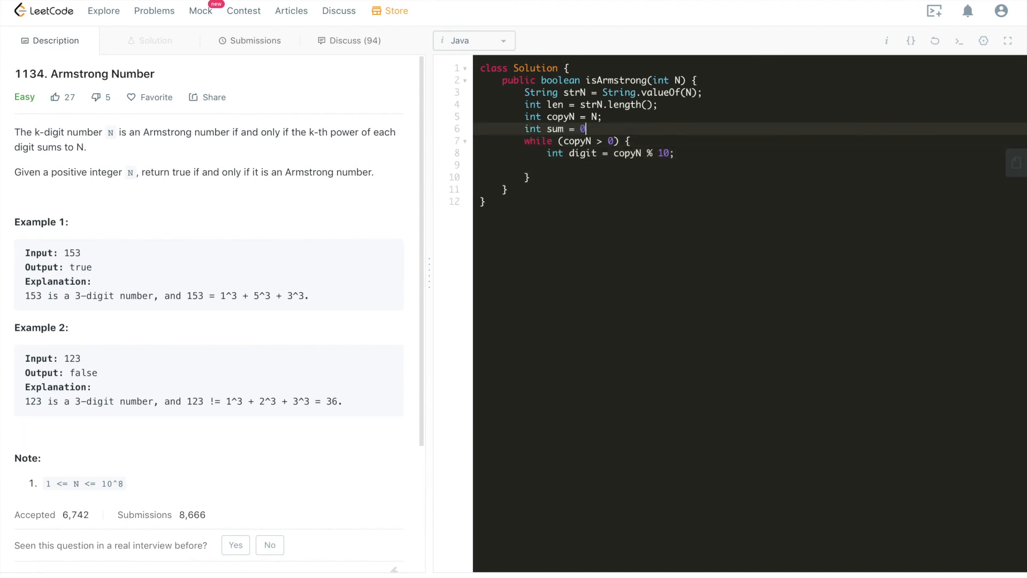
pyautogui.write('sum += Math.pow')
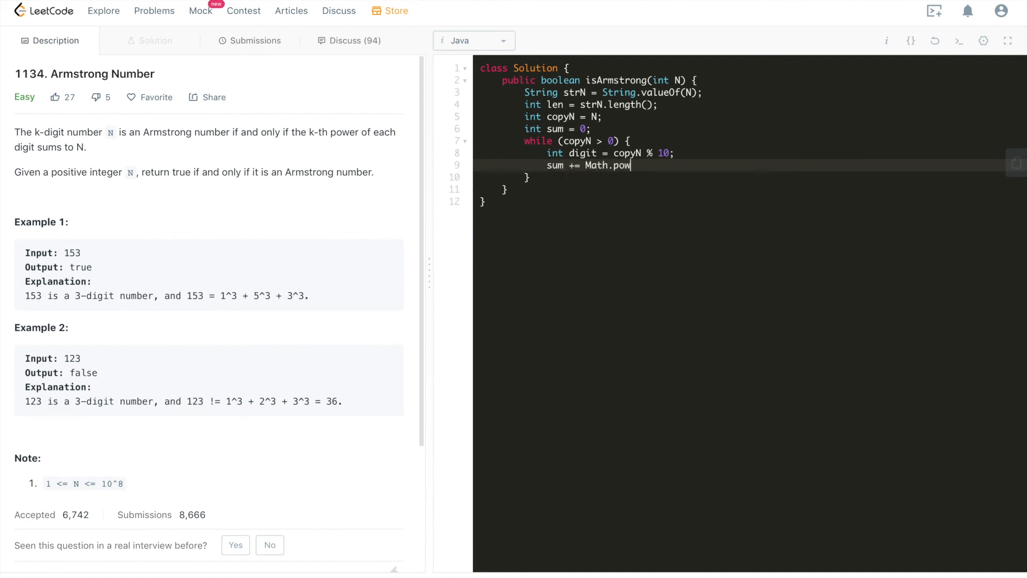
pyautogui.write('();')
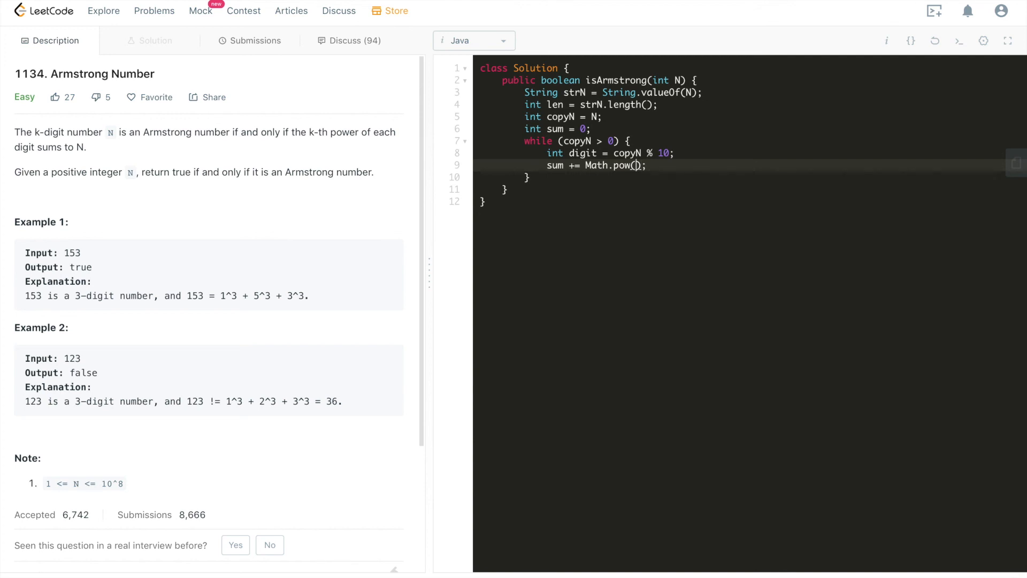
pyautogui.write('digit, len')
pyautogui.write('co')
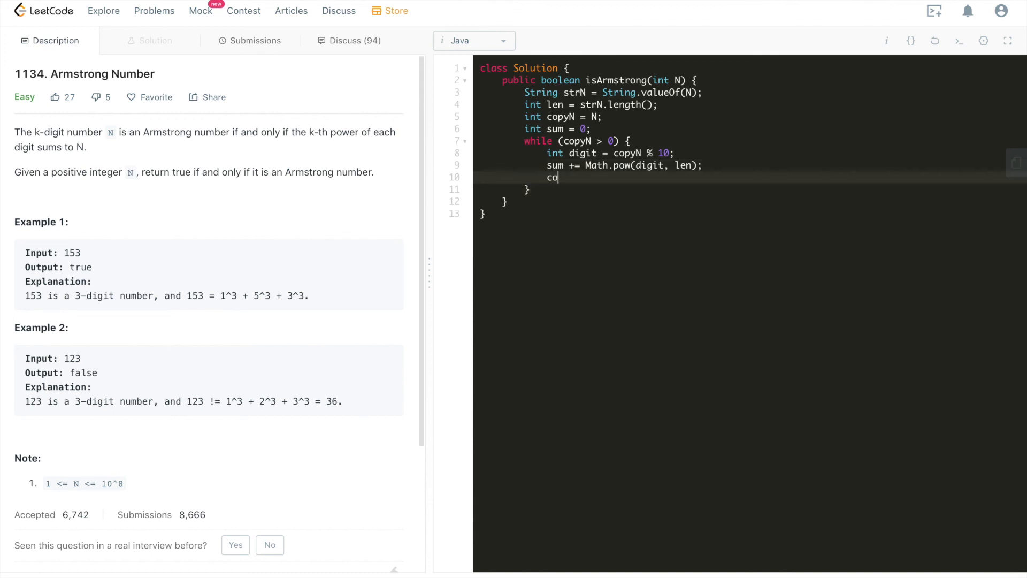
# Divide copyN by 10 each pass and return sum == N after the loop
pyautogui.write('pyN /=')
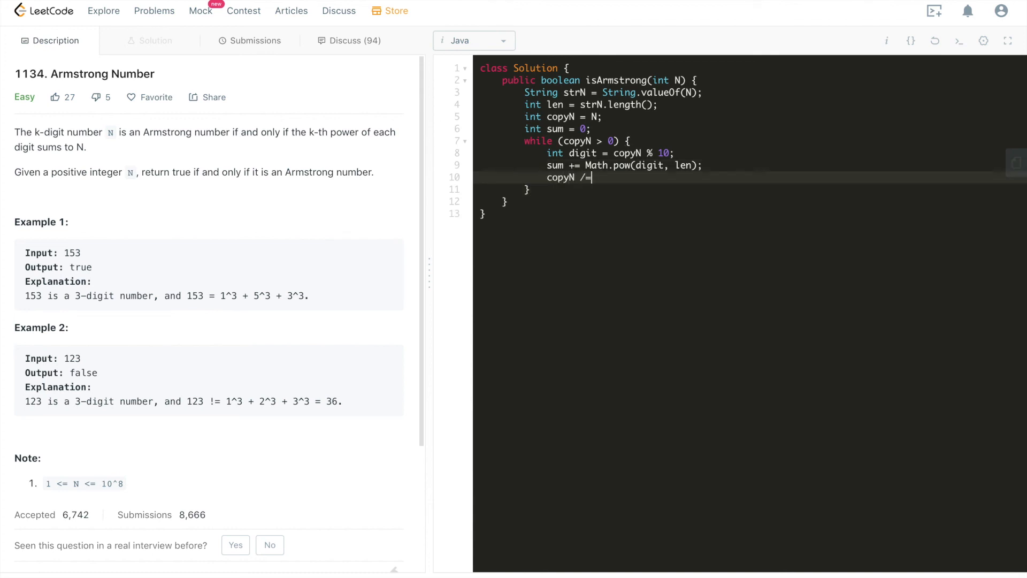
pyautogui.write('10;')
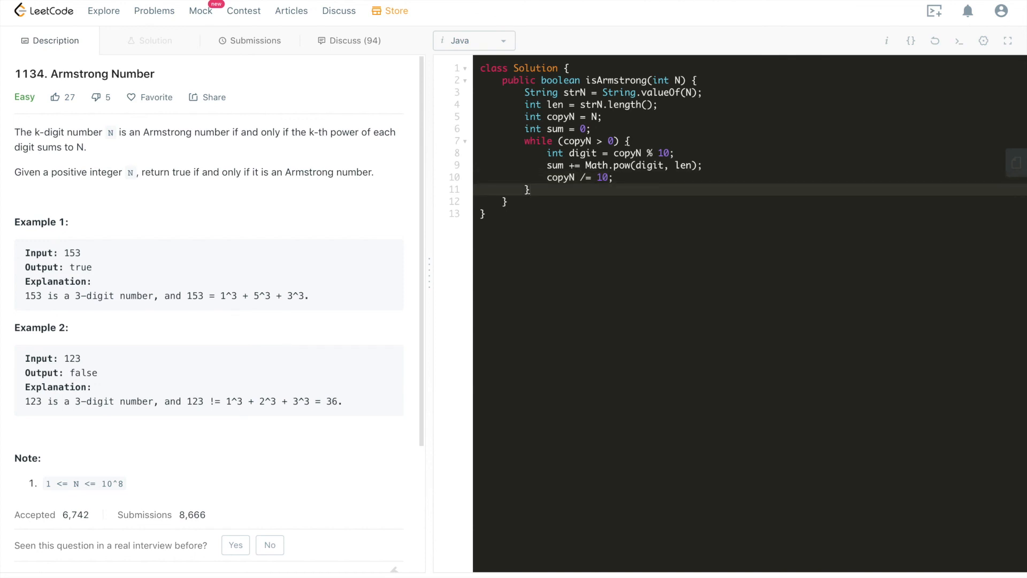
pyautogui.write('return sum')
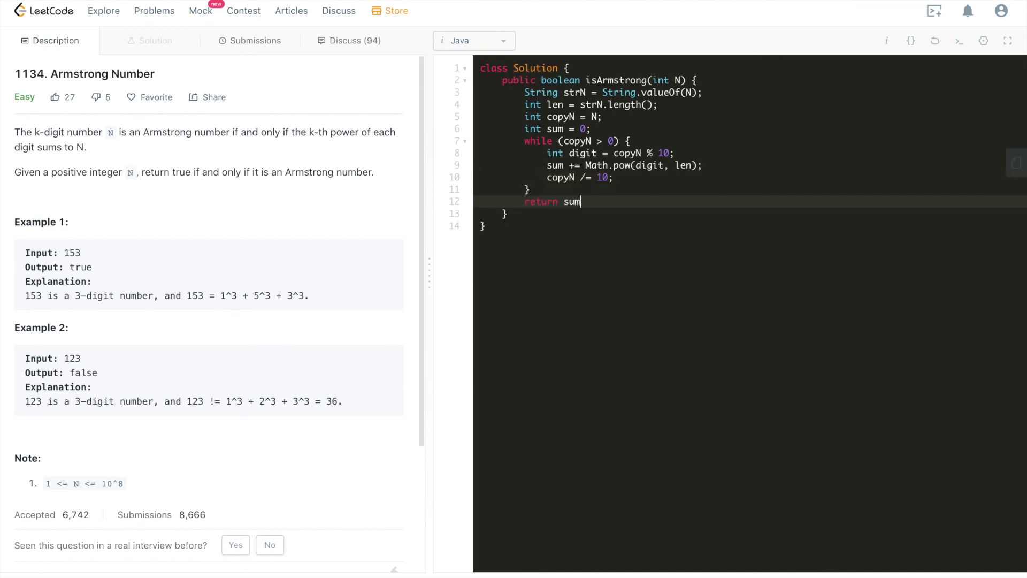
pyautogui.write('== N;')
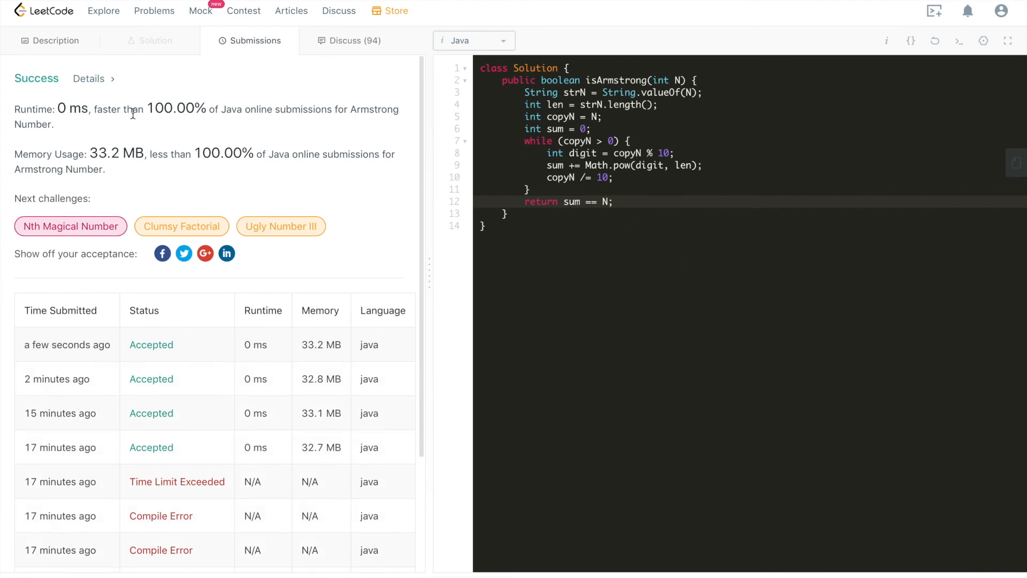
# Highlight the 100.00% memory percentile of the accepted result and return to the problem description
pyautogui.moveTo(170, 153); pyautogui.dragTo(257, 153)
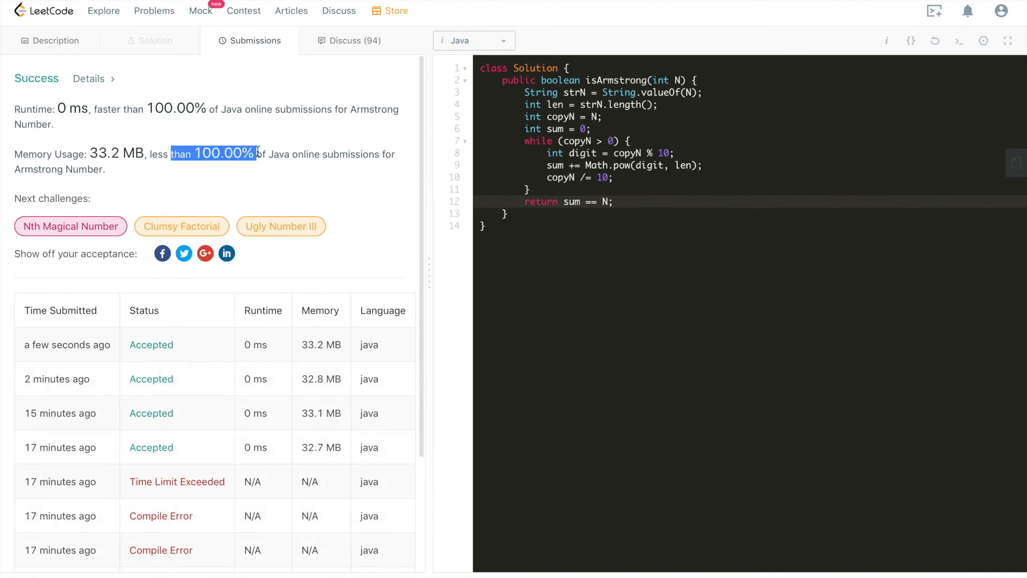
pyautogui.click(56, 40)
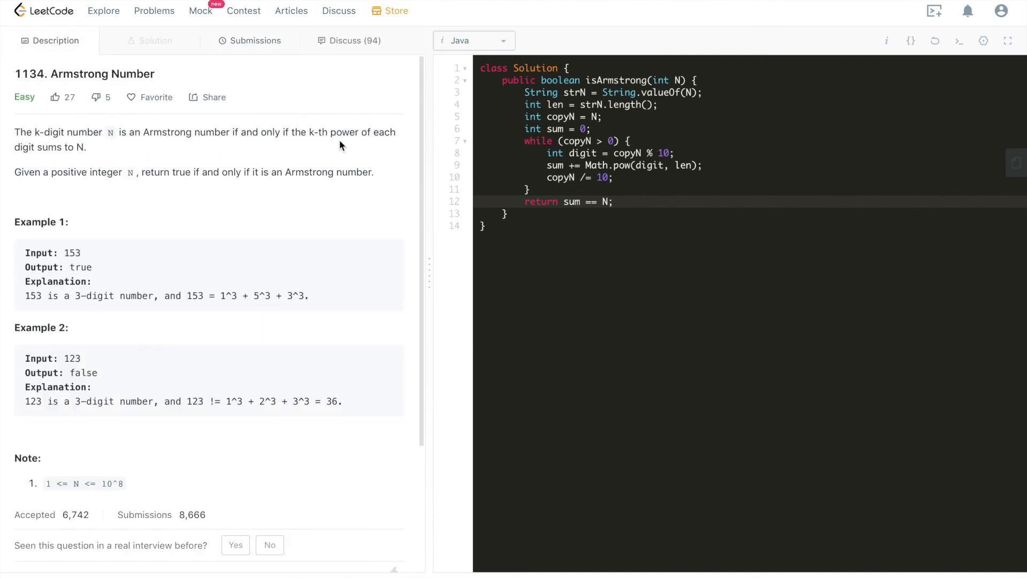
pyautogui.moveTo(225, 263)
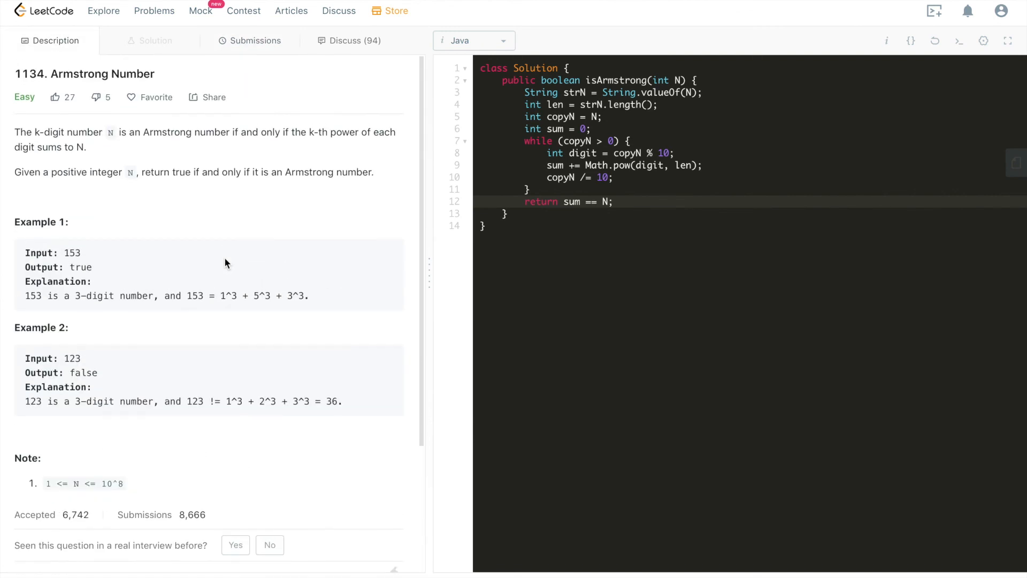
pyautogui.moveTo(627, 171)
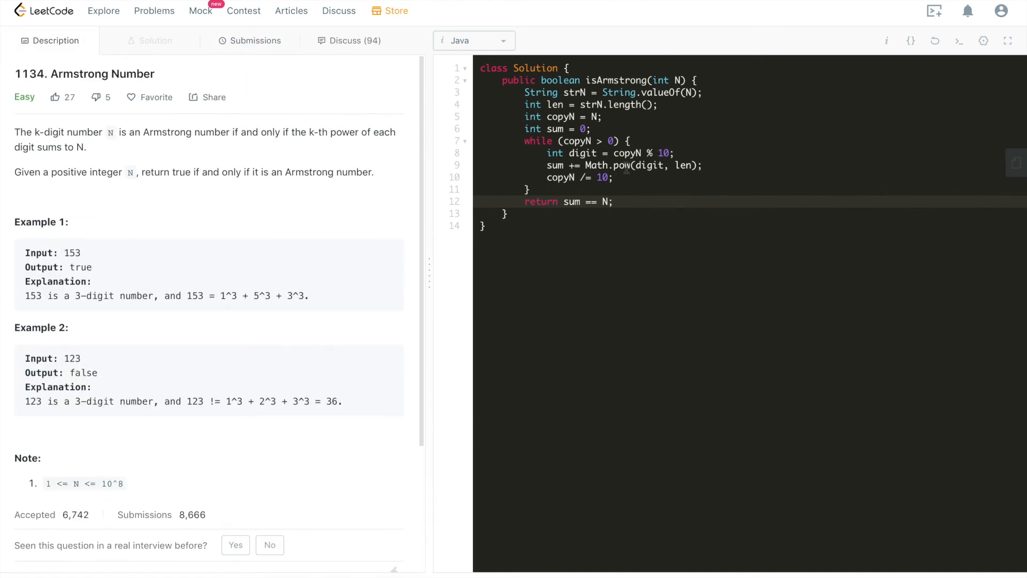